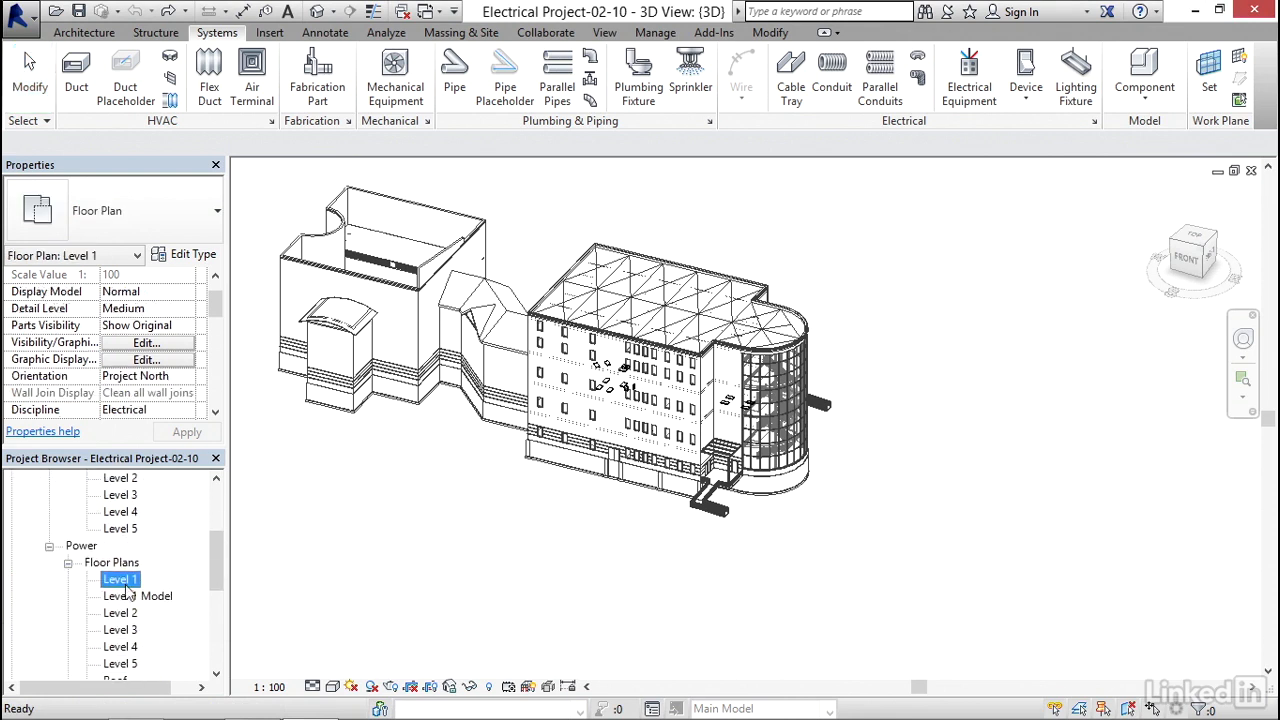
Open the Power Level 1 floor plan, zoom to room 107, and start Electrical Equipment.
double_click(120, 578)
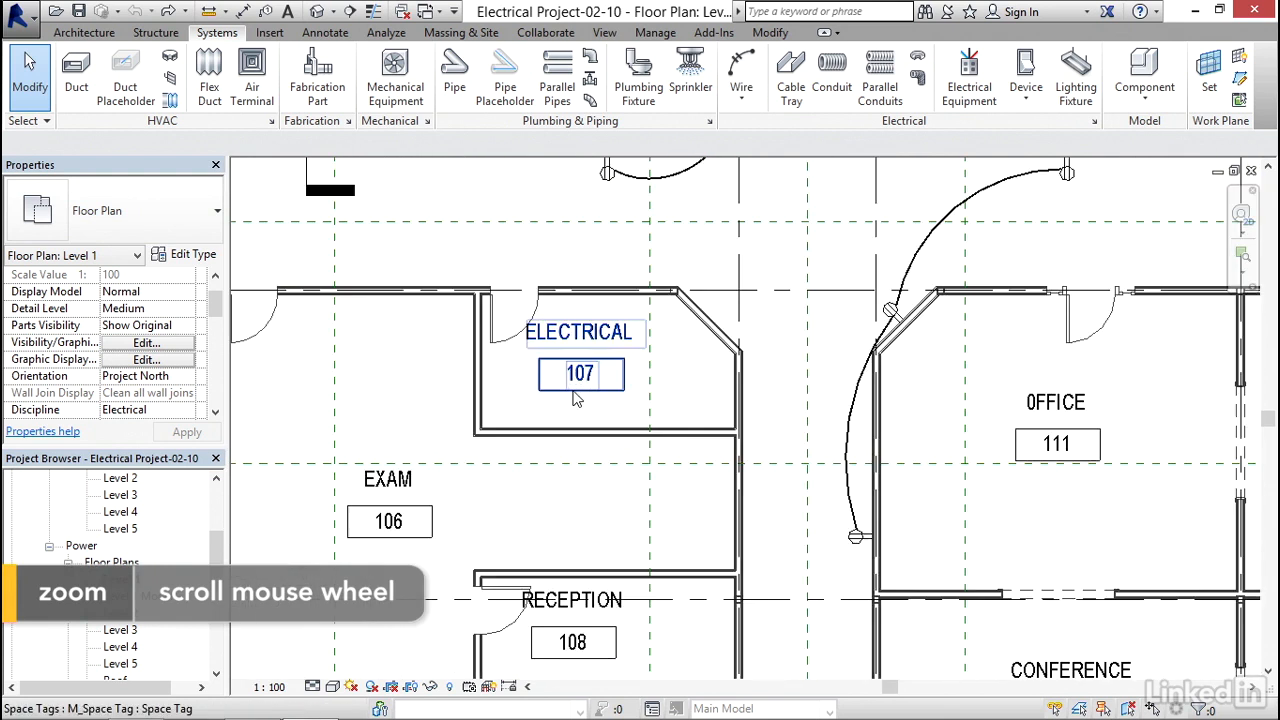
scroll("up", 3)
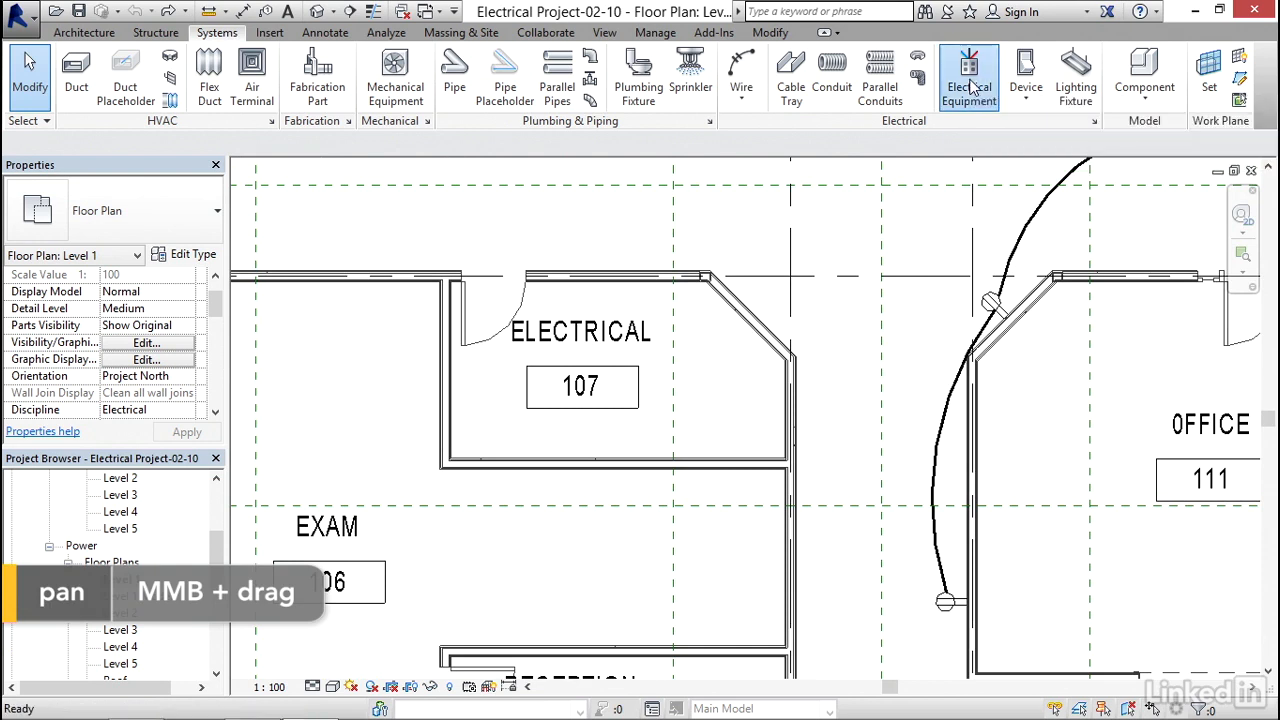
left_click(968, 75)
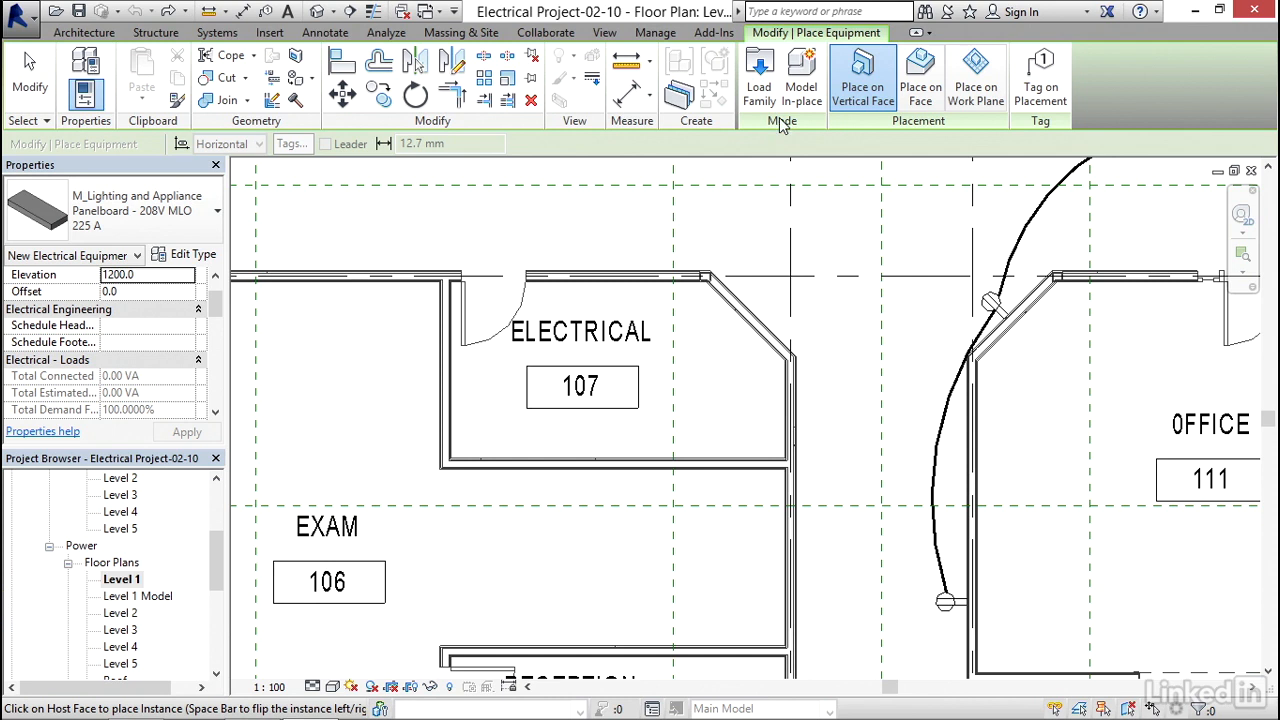
mouse_move(759, 75)
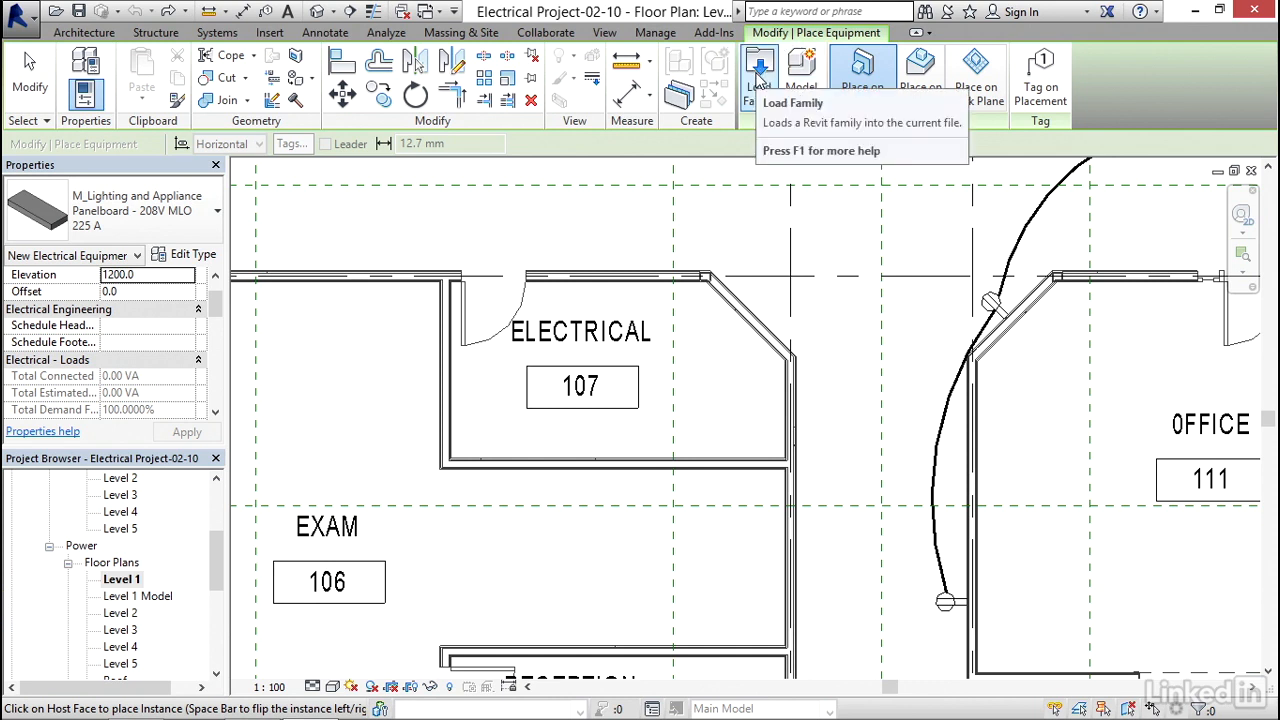
Load M_Single Phase Panel - 120V MCB - Surface from Electrical > MEP > Electric Power > Distribution.
left_click(759, 70)
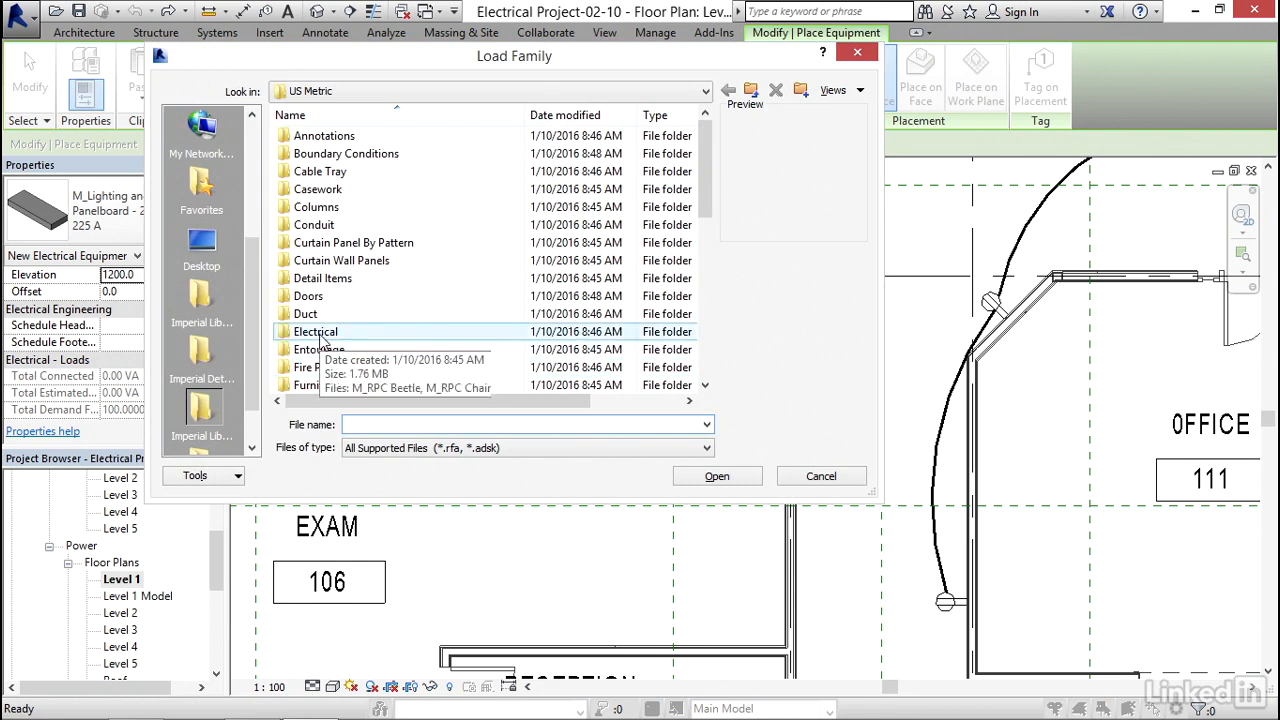
double_click(315, 331)
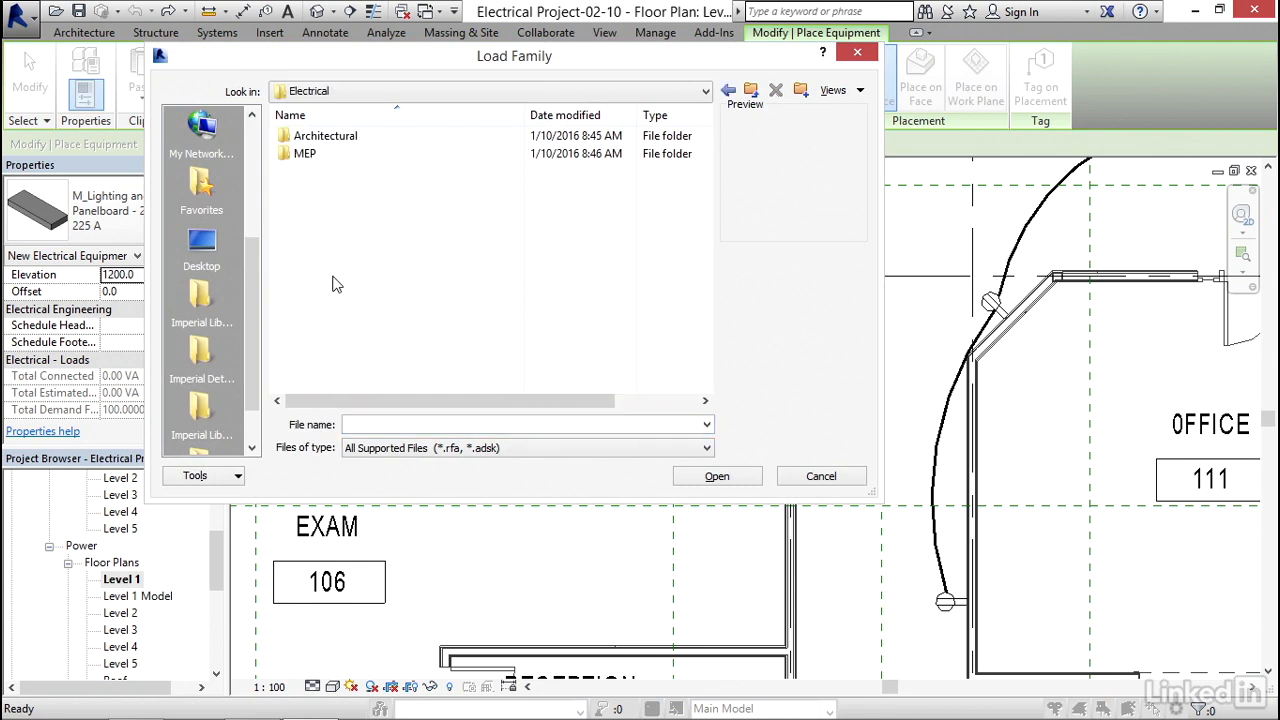
double_click(305, 153)
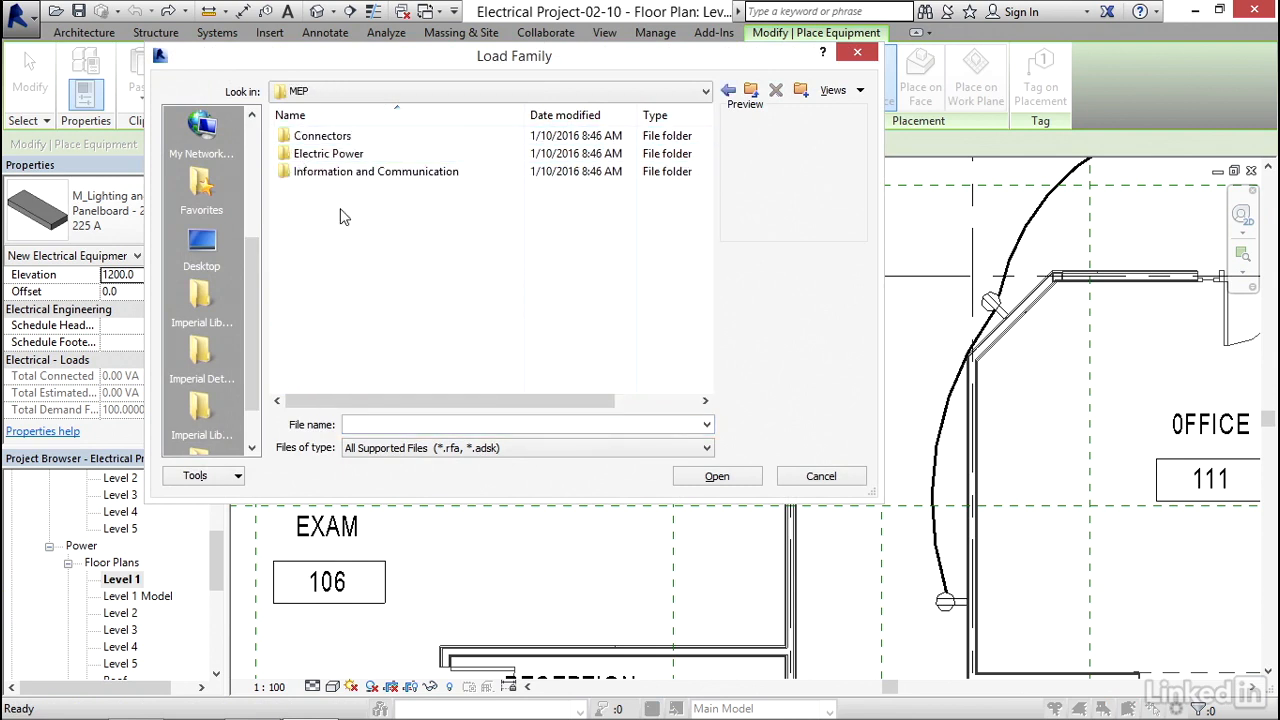
double_click(328, 153)
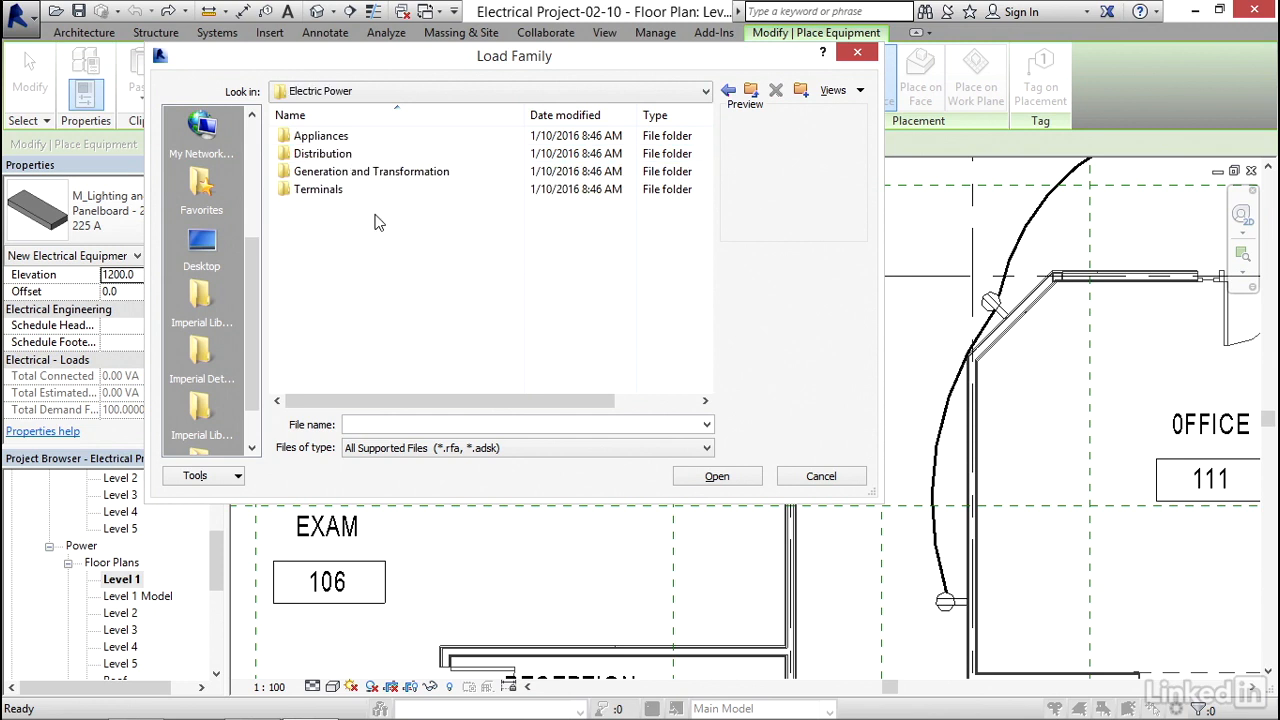
mouse_move(322, 153)
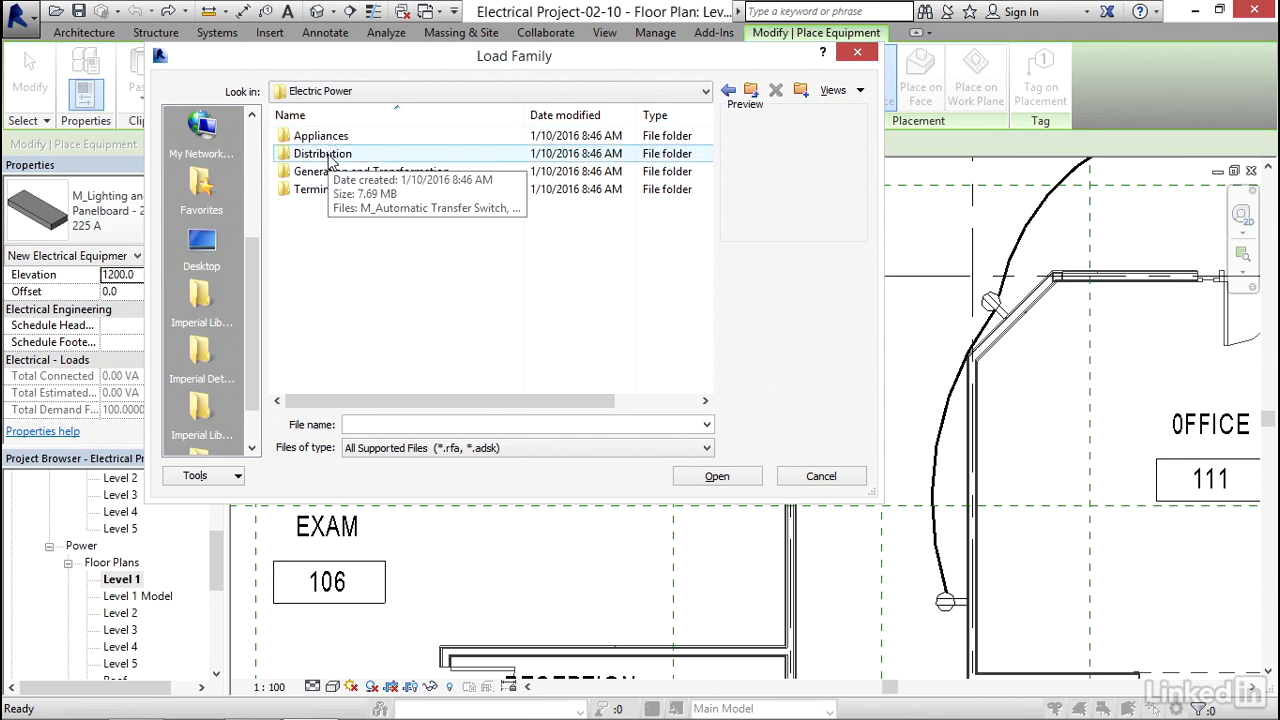
double_click(322, 153)
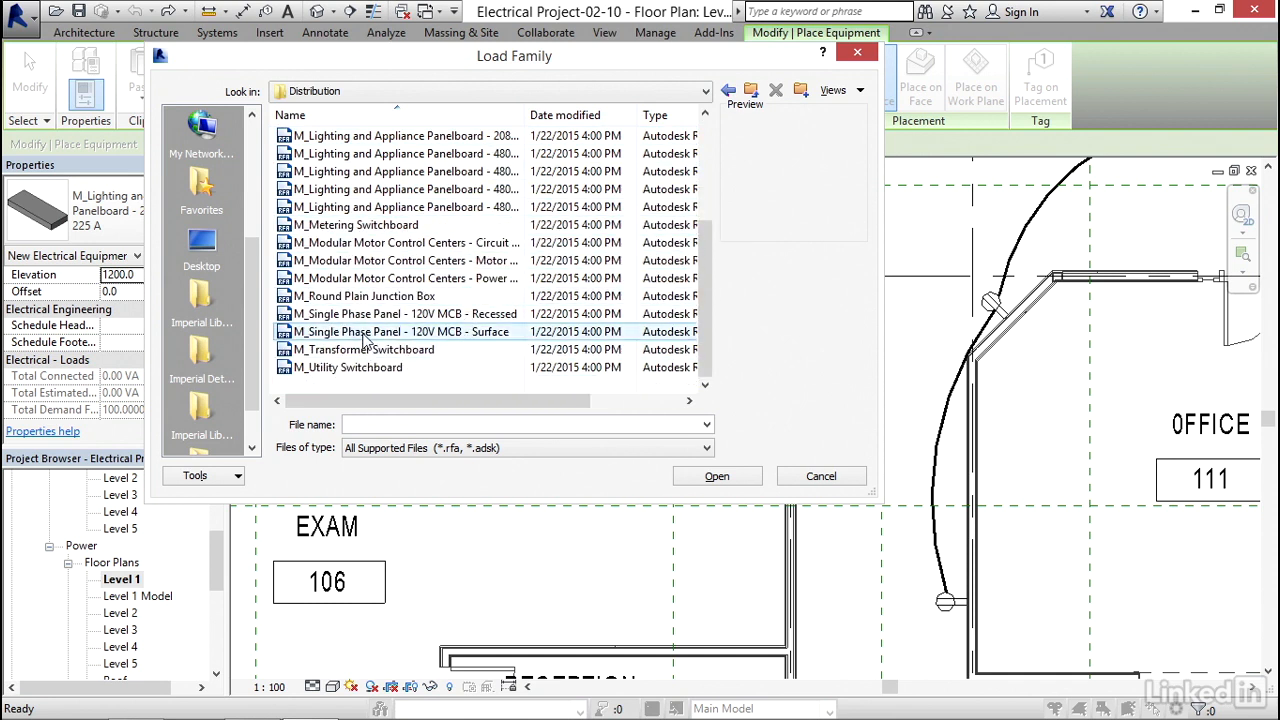
left_click(401, 331)
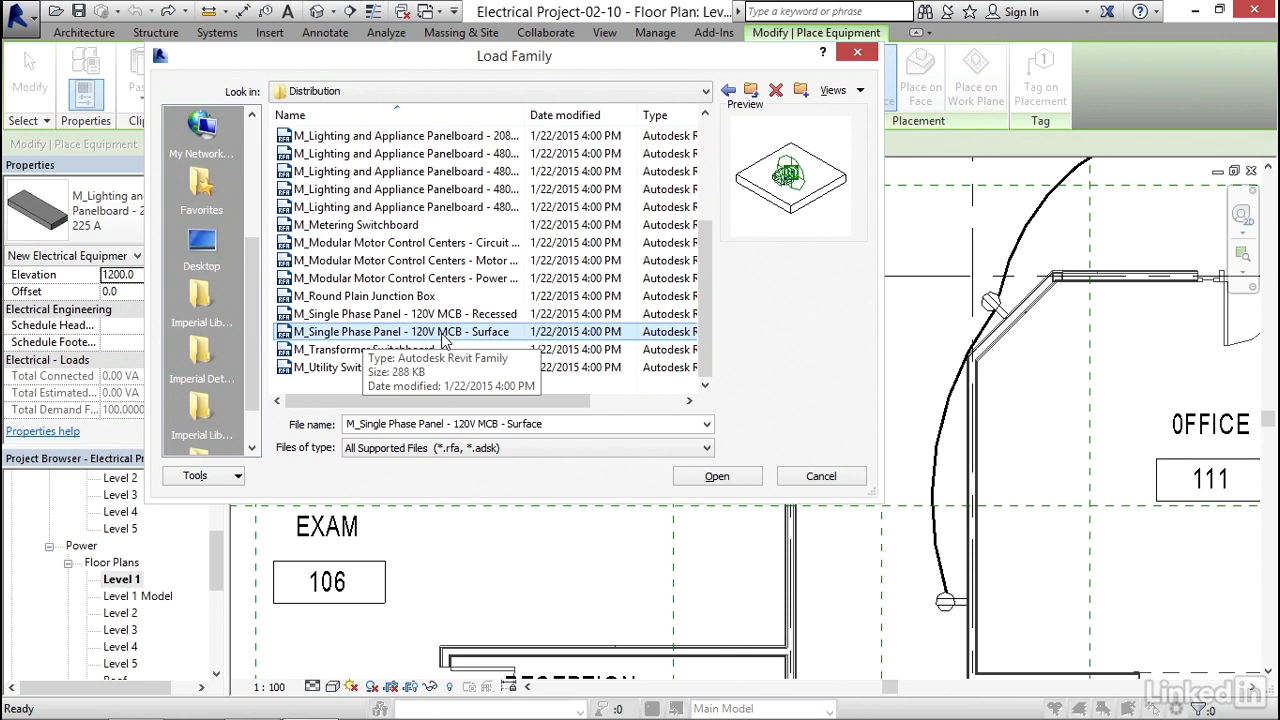
left_click(716, 475)
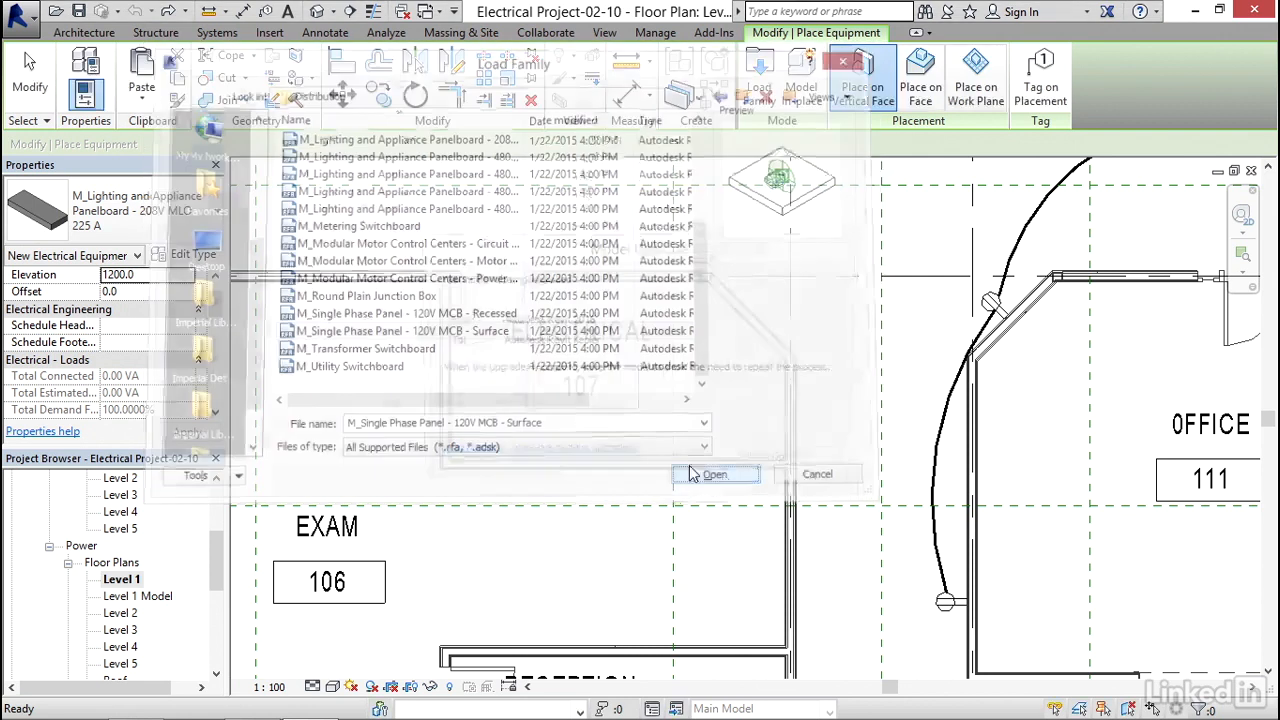
Place the panel in room 107 with 120/208 Wye distribution and name it PP-2.
left_click(714, 474)
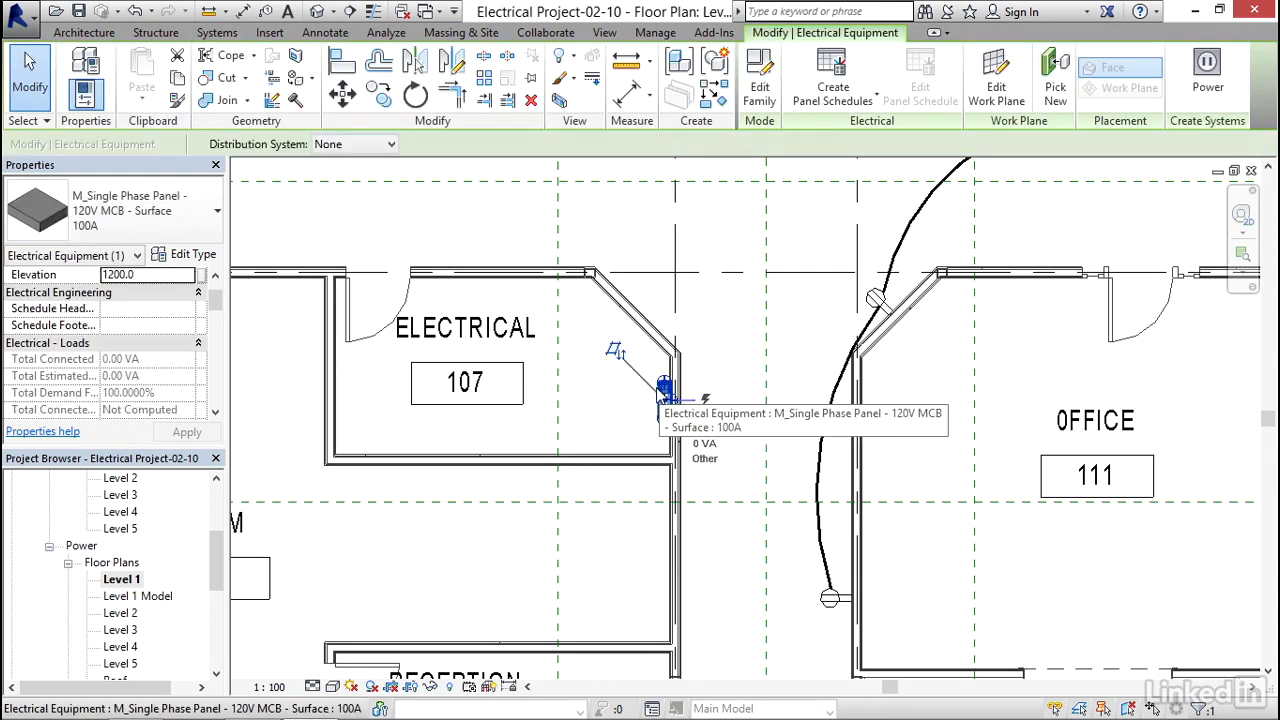
left_click(390, 144)
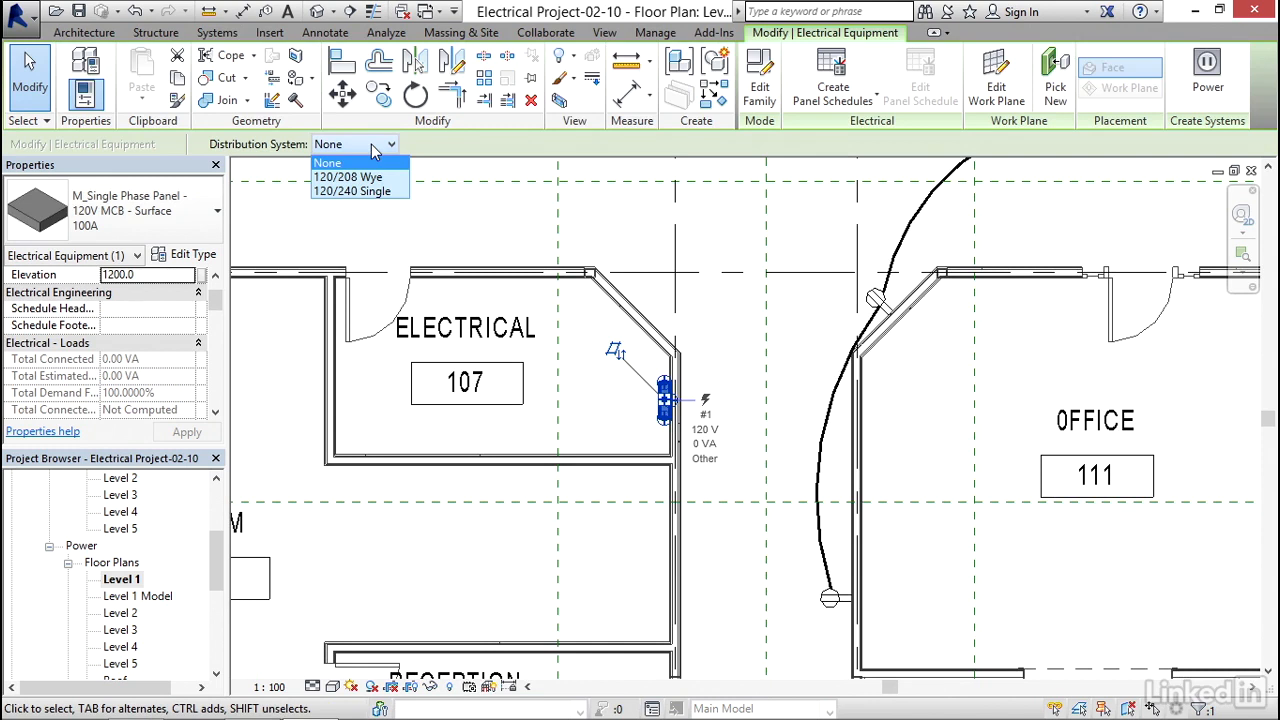
mouse_move(348, 177)
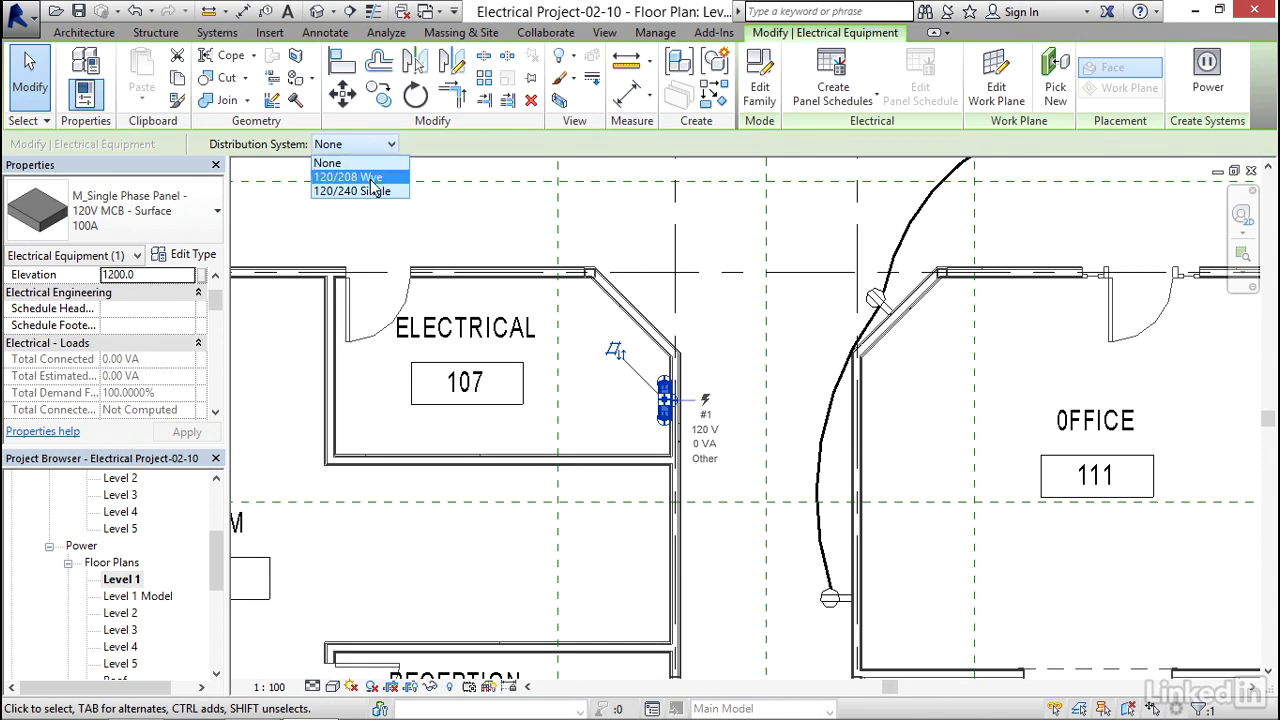
left_click(348, 177)
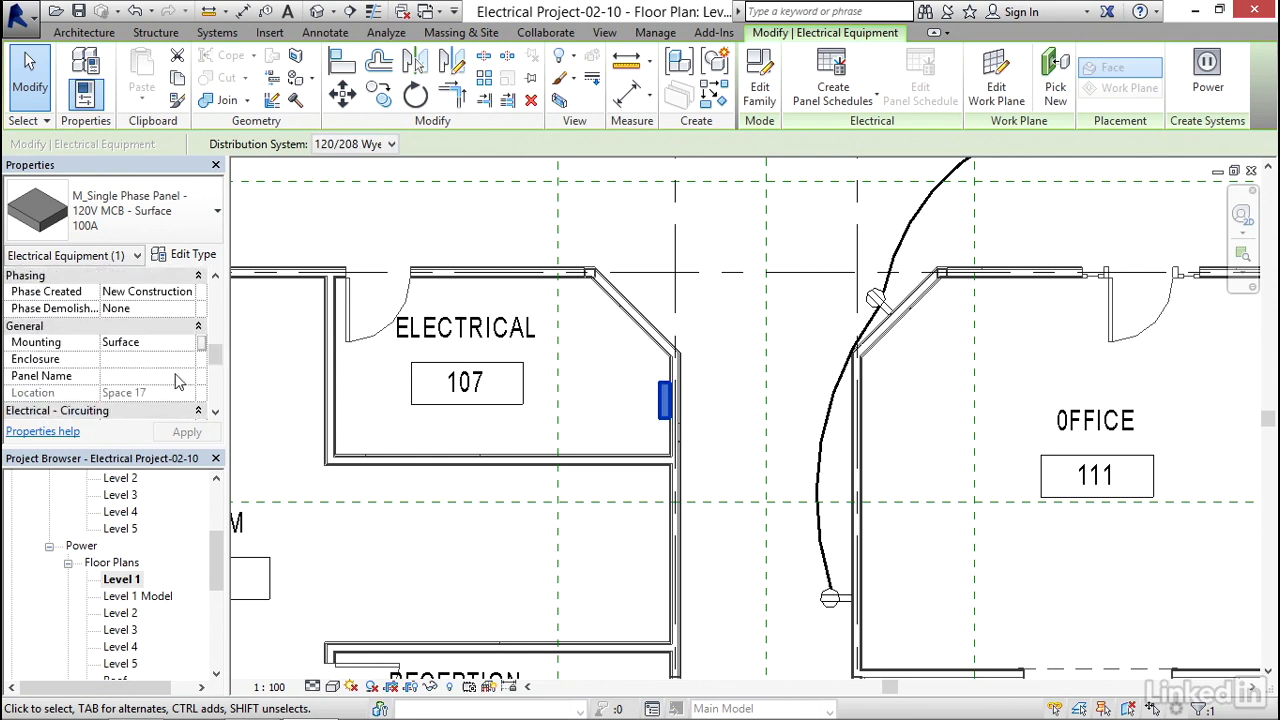
type("PP")
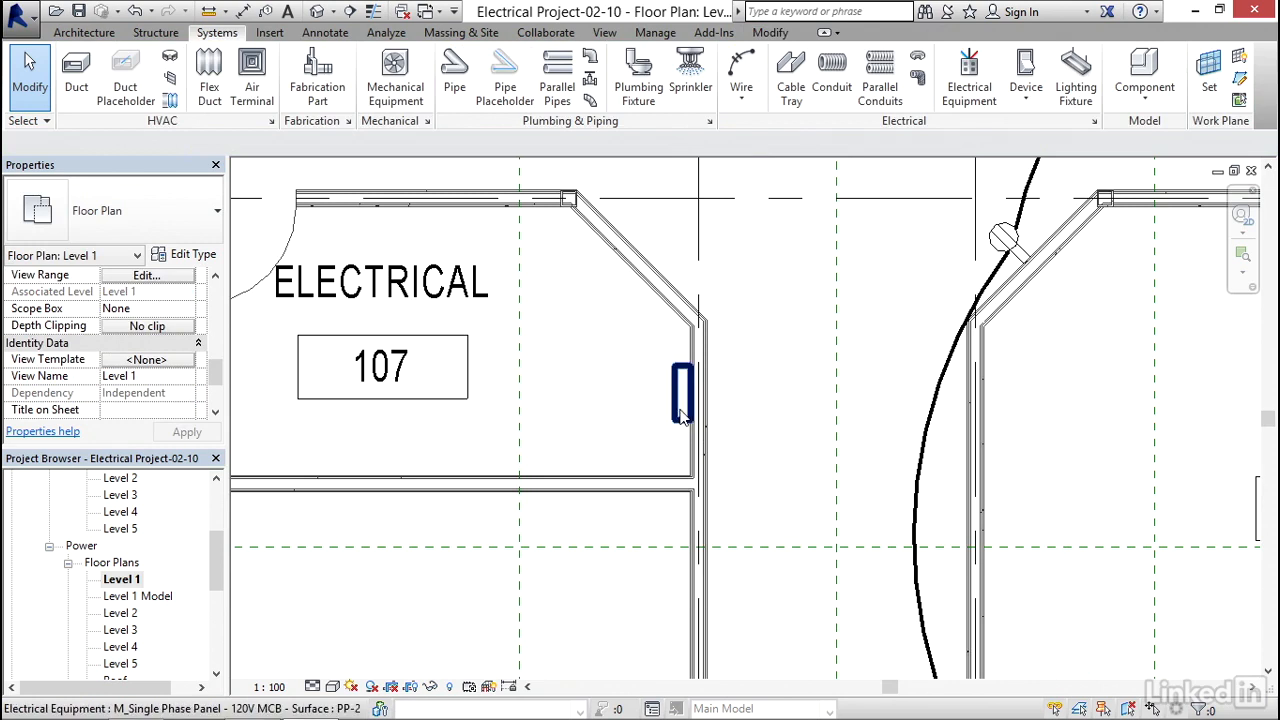
Start a conduit from PP-2's face and edit its connector distance from the bottom edge.
left_click(683, 390)
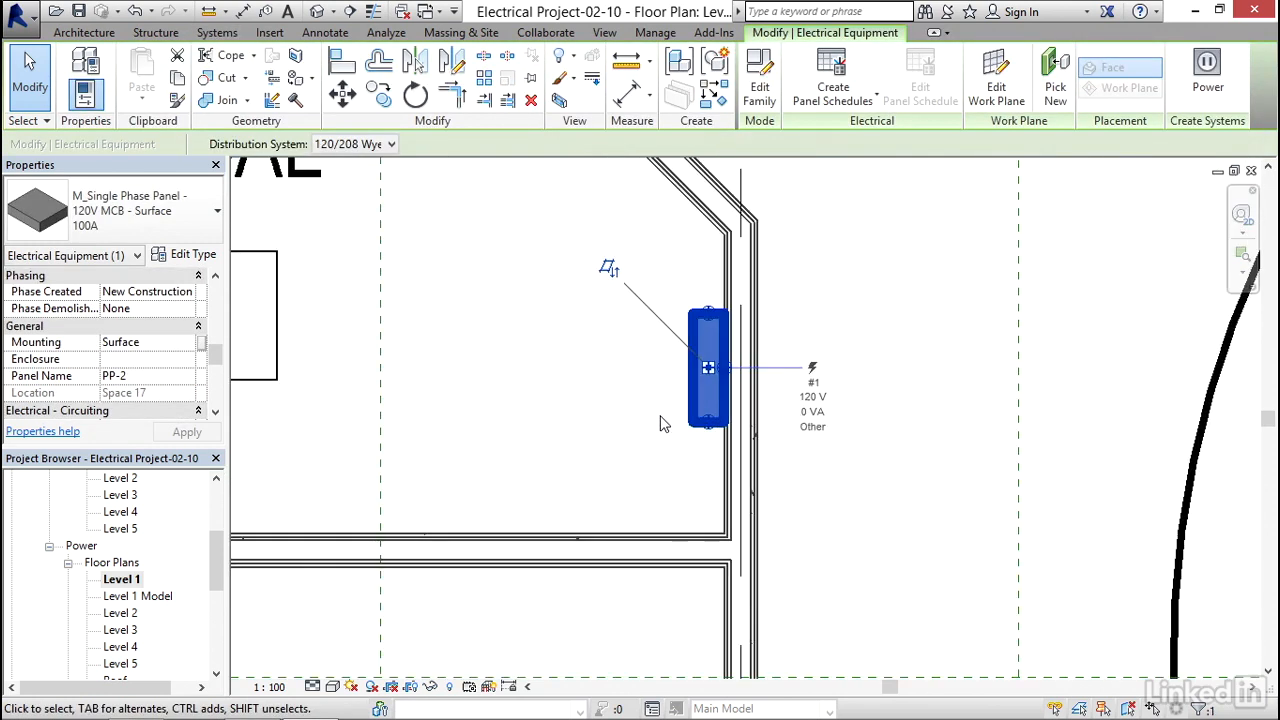
mouse_move(709, 315)
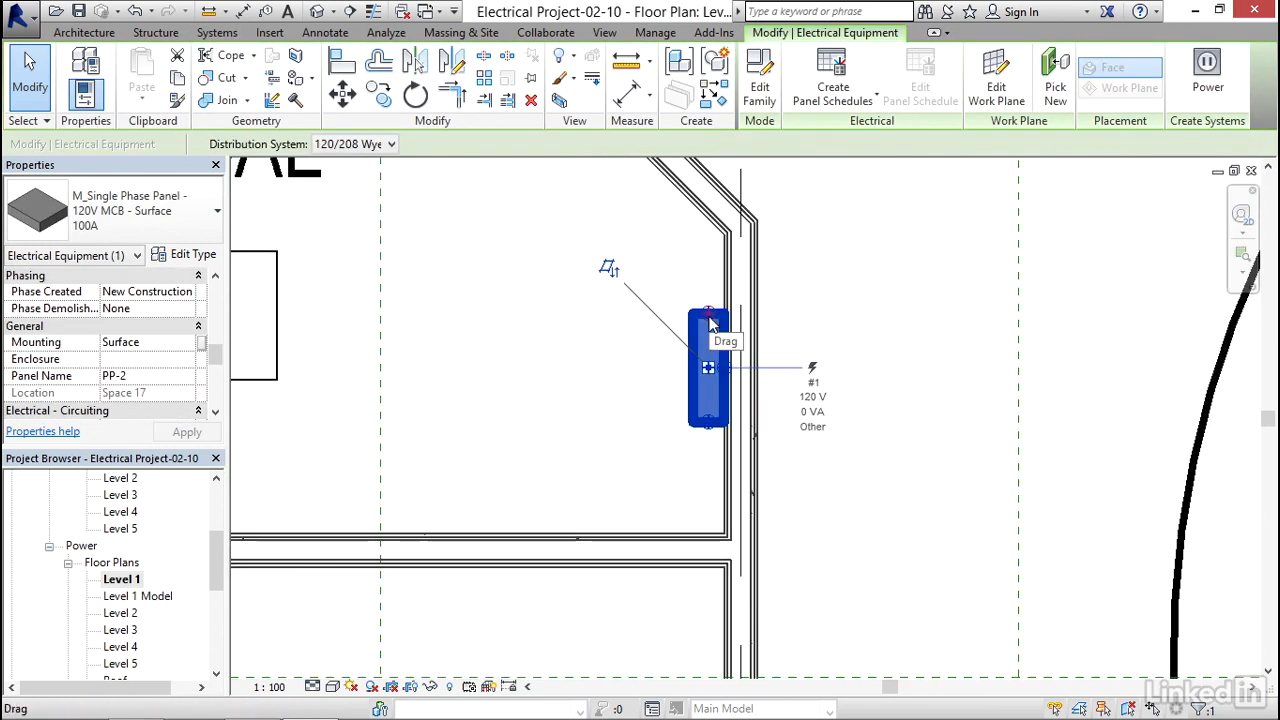
mouse_move(667, 411)
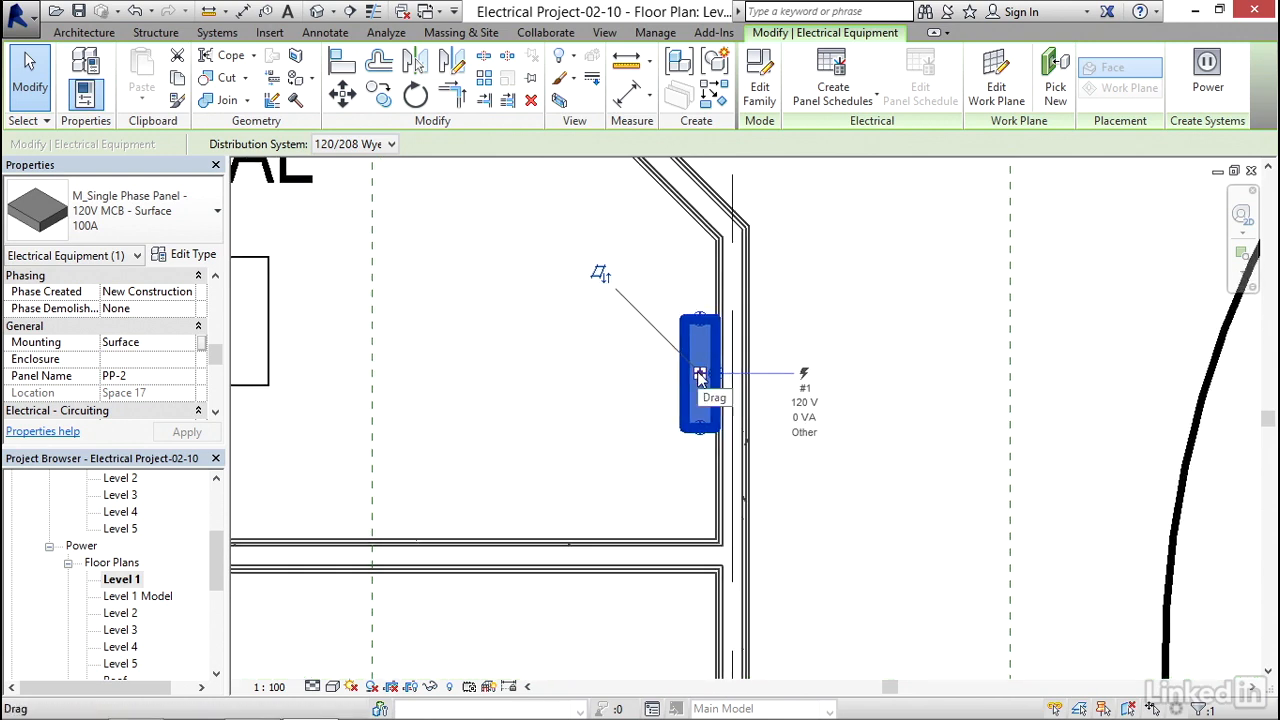
right_click(700, 375)
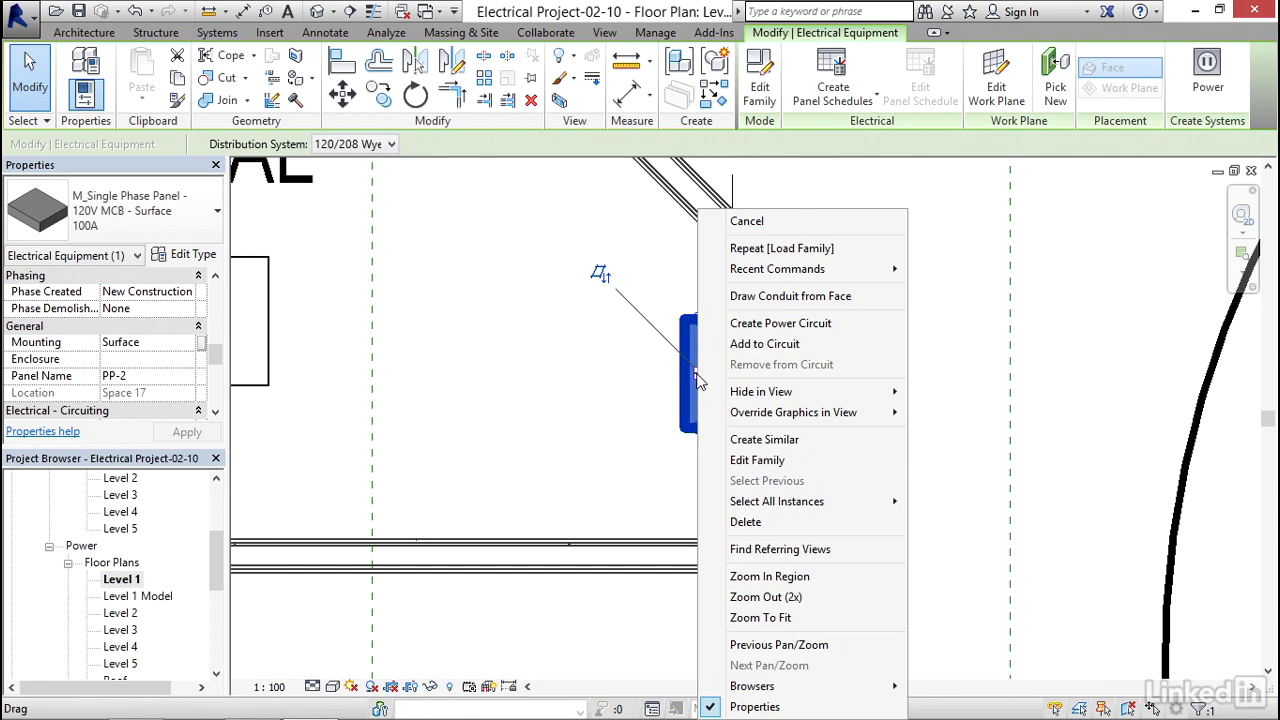
mouse_move(790, 296)
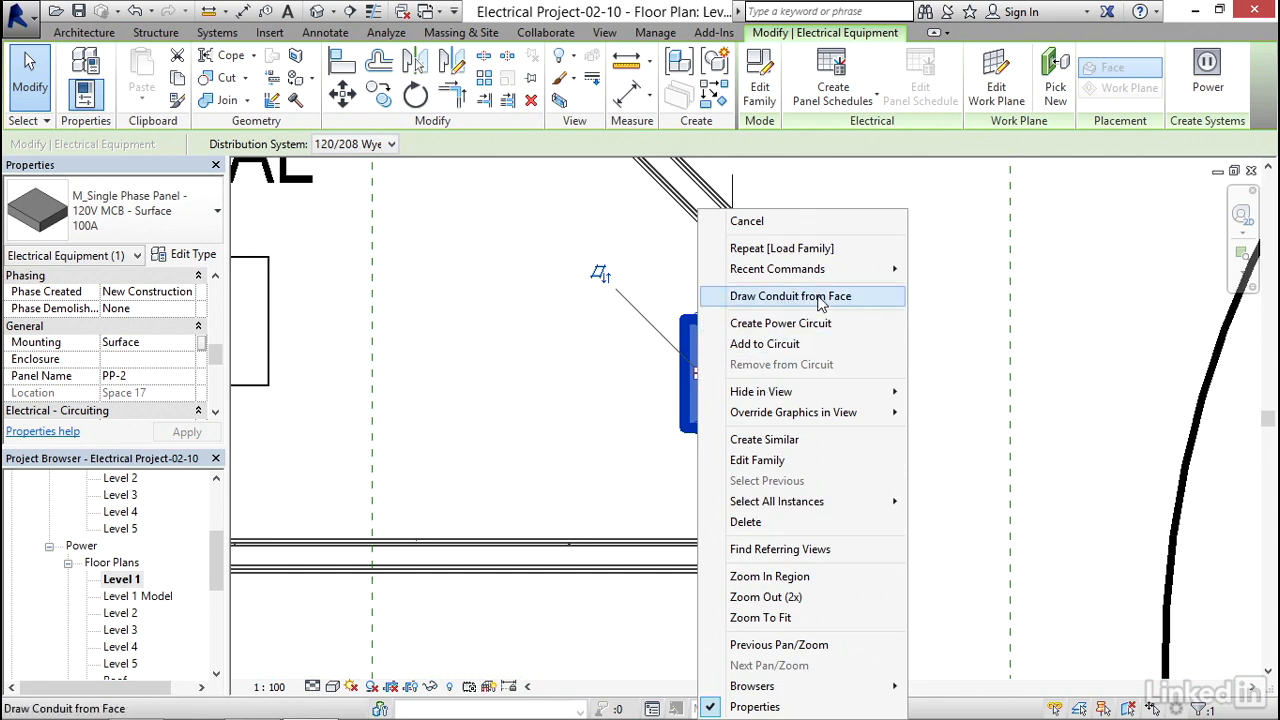
mouse_move(778, 302)
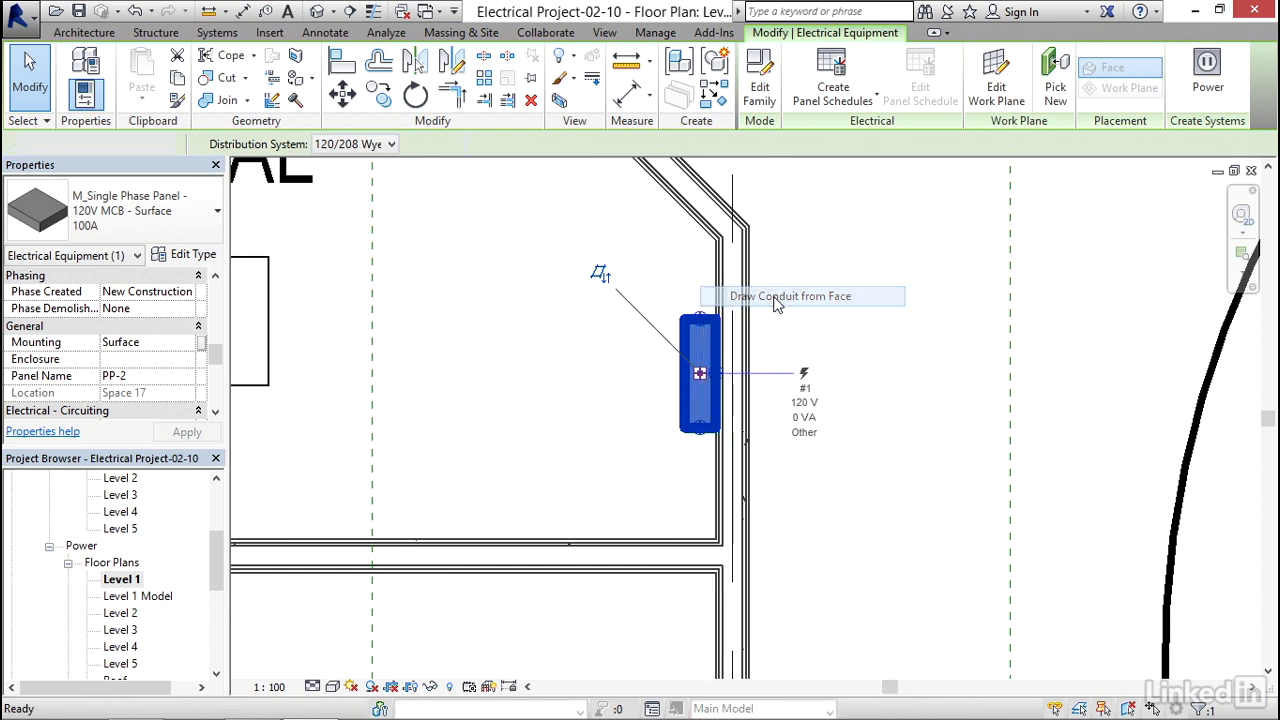
left_click(790, 296)
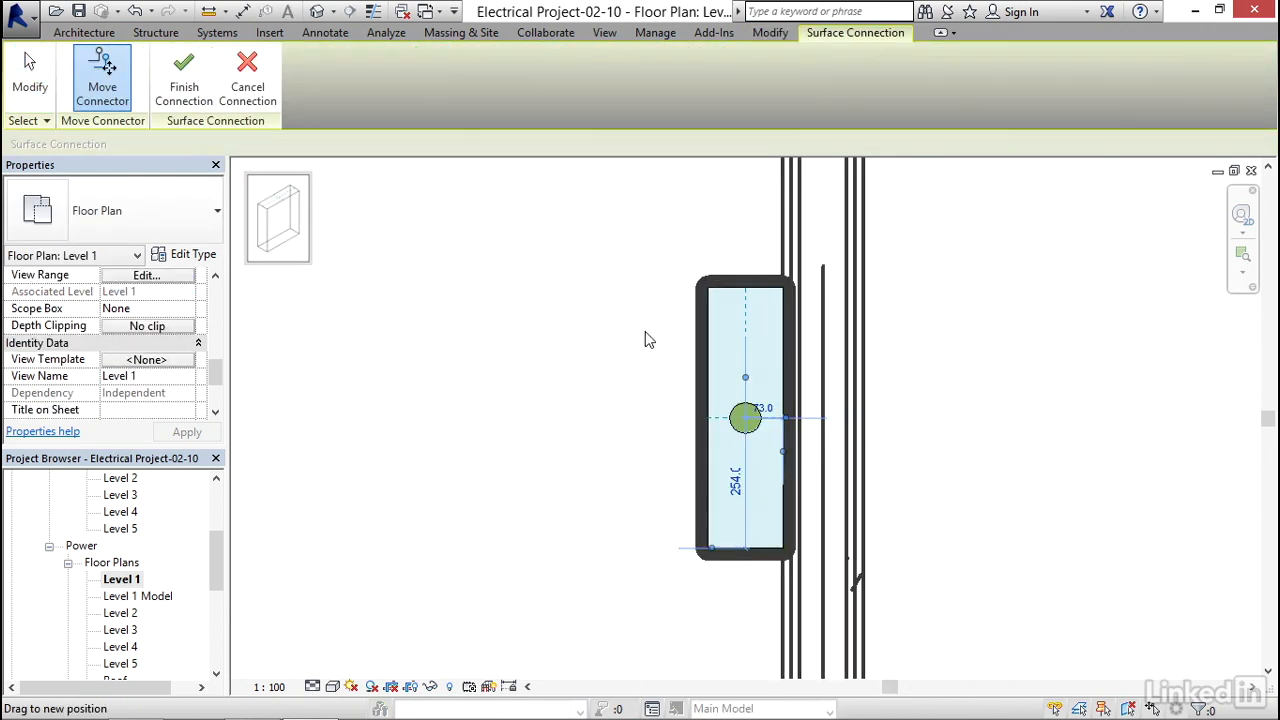
mouse_move(308, 117)
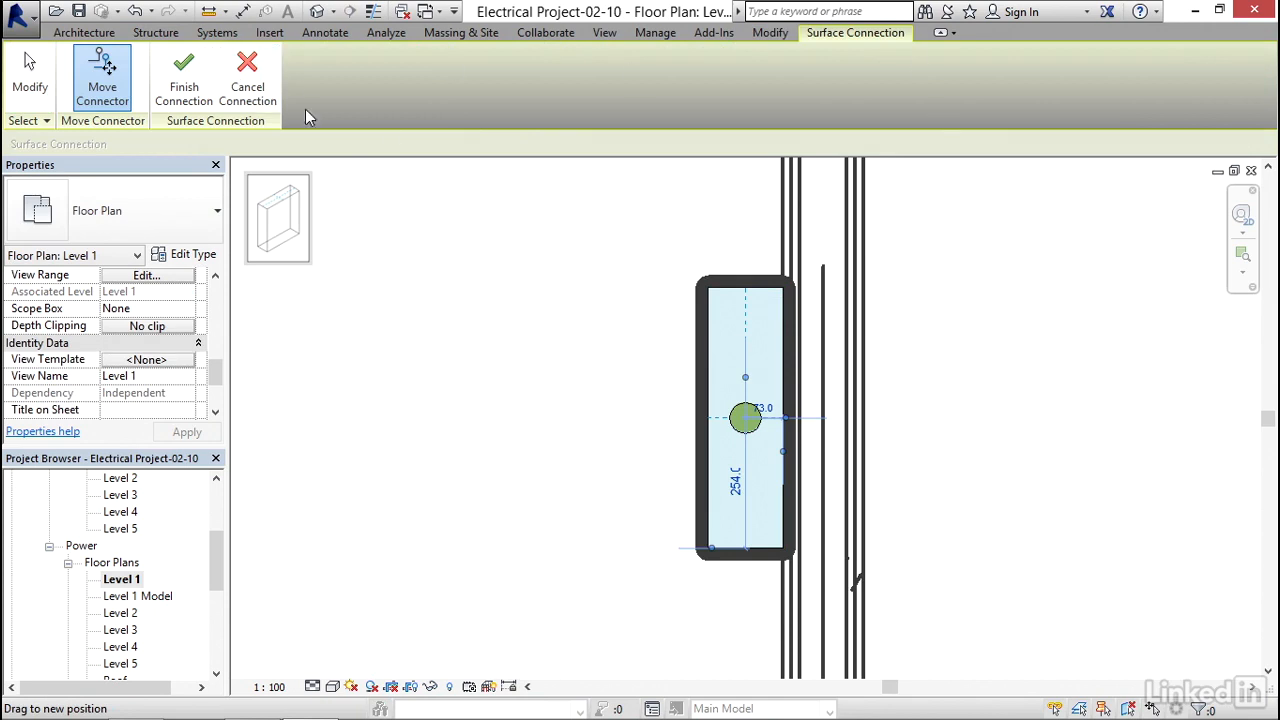
mouse_move(291, 201)
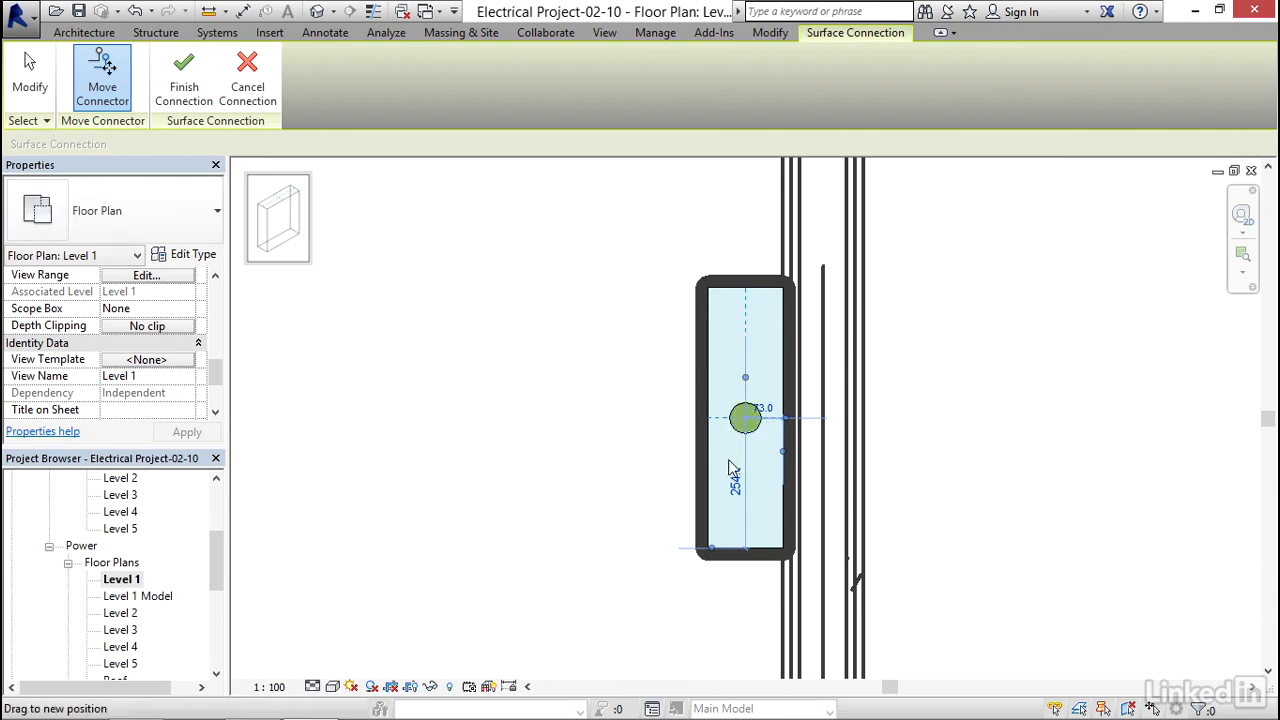
left_click(737, 483)
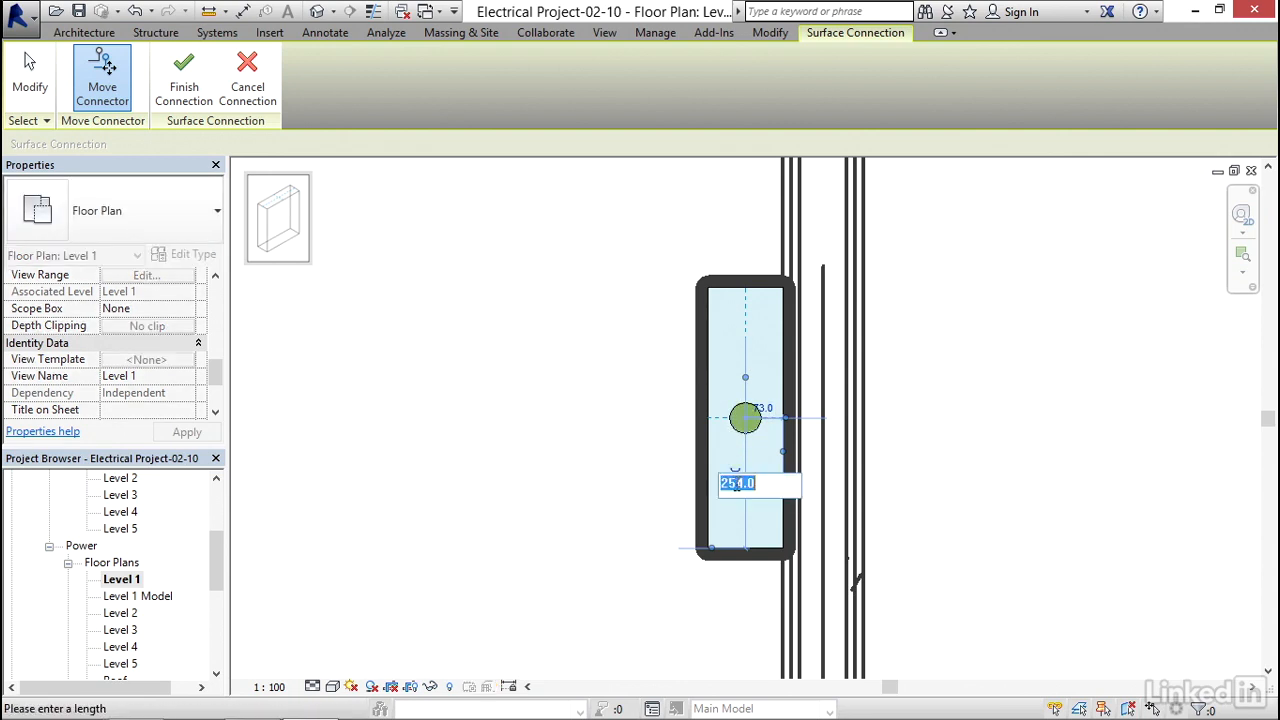
left_click_drag(745, 418, 745, 338)
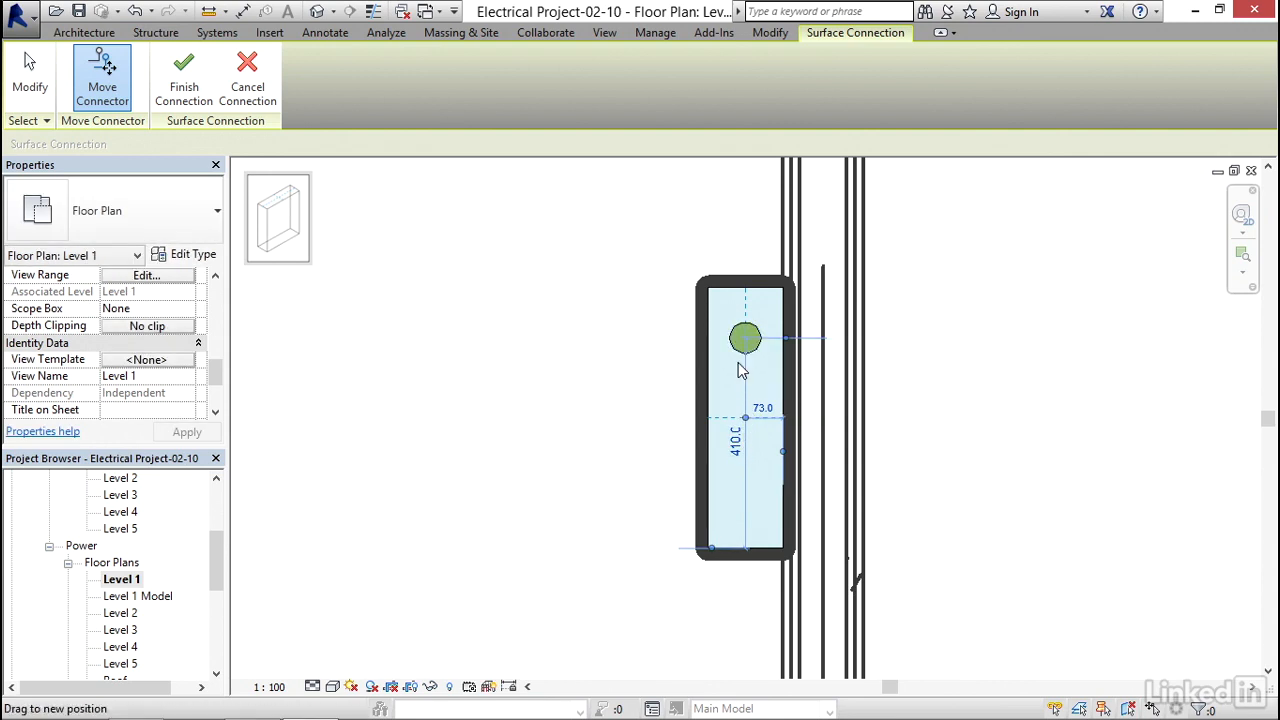
mouse_move(748, 343)
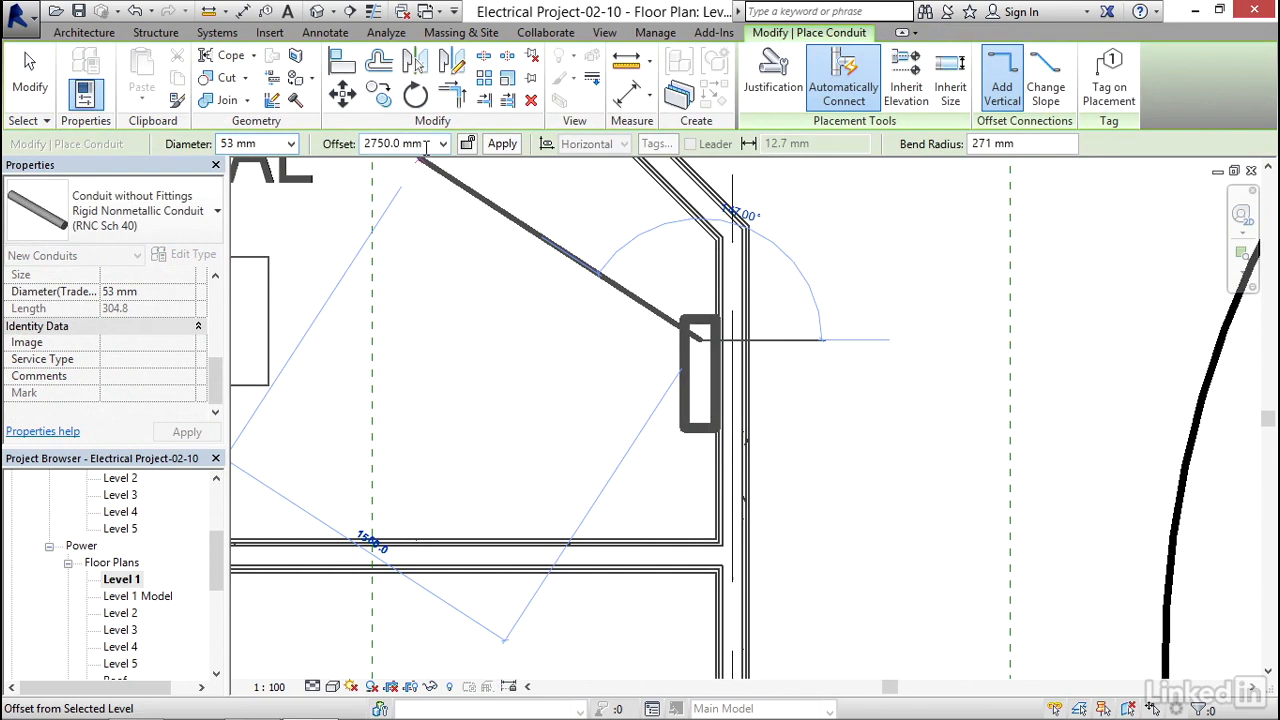
Enter the 3048 mm offset for the 53 mm conduit run north from PP-2.
type("3048")
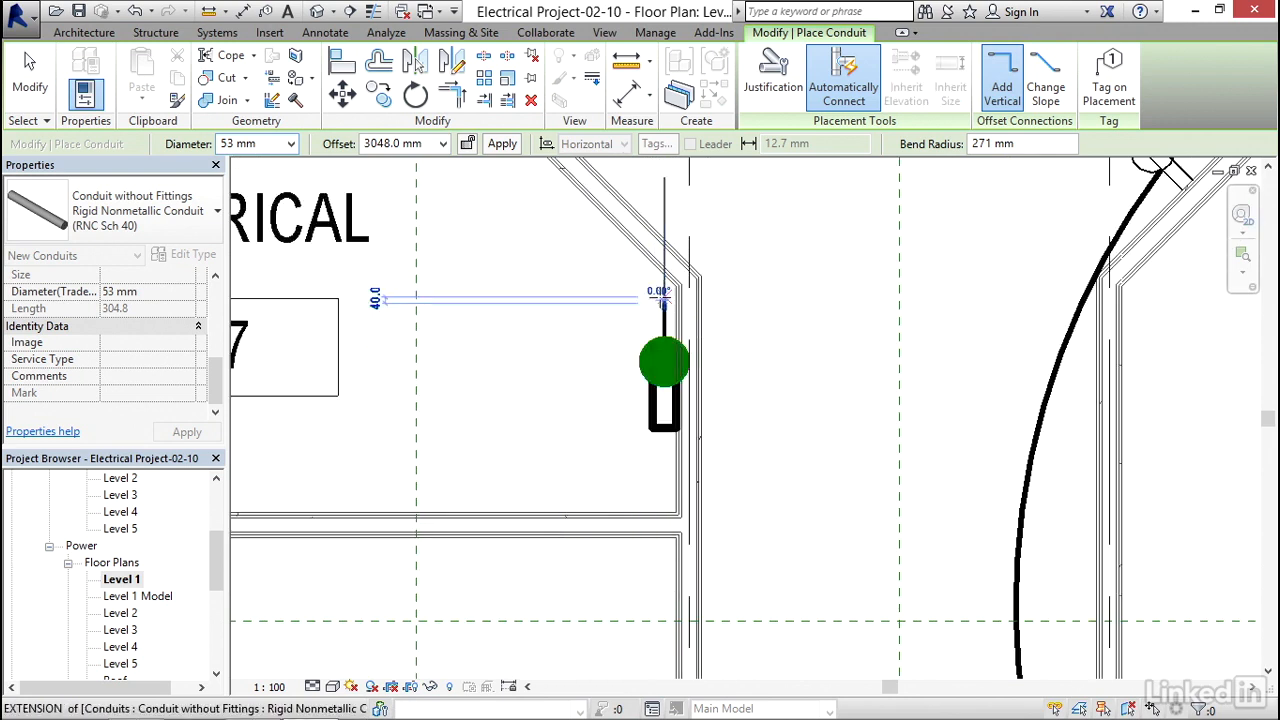
mouse_move(675, 215)
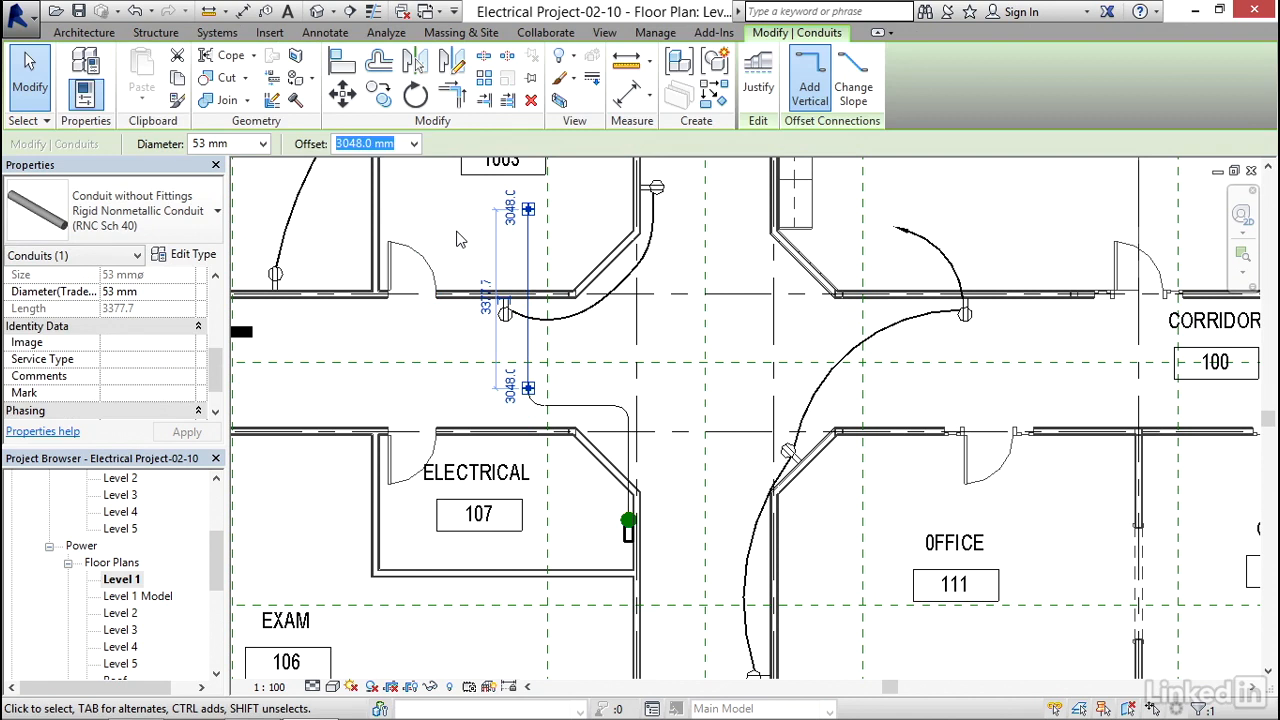
mouse_move(455, 242)
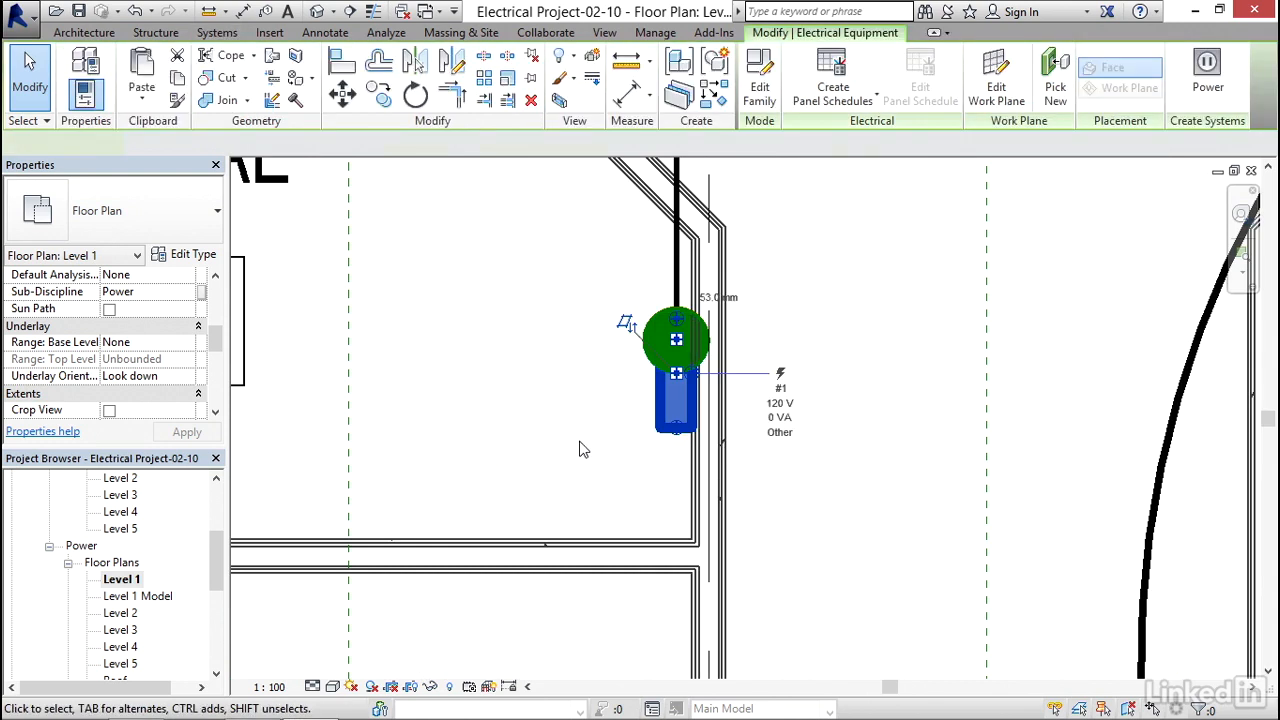
Start a second conduit from PP-2's face with a 103 mm diameter.
left_click(676, 400)
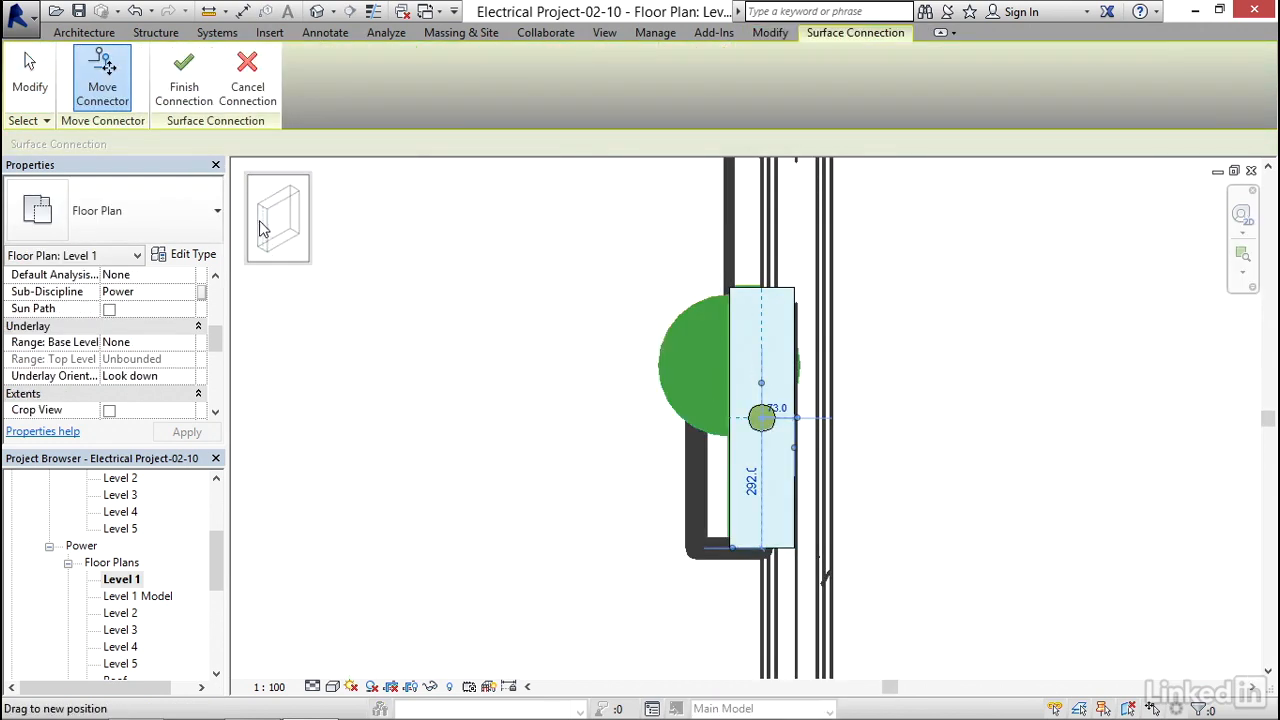
mouse_move(268, 233)
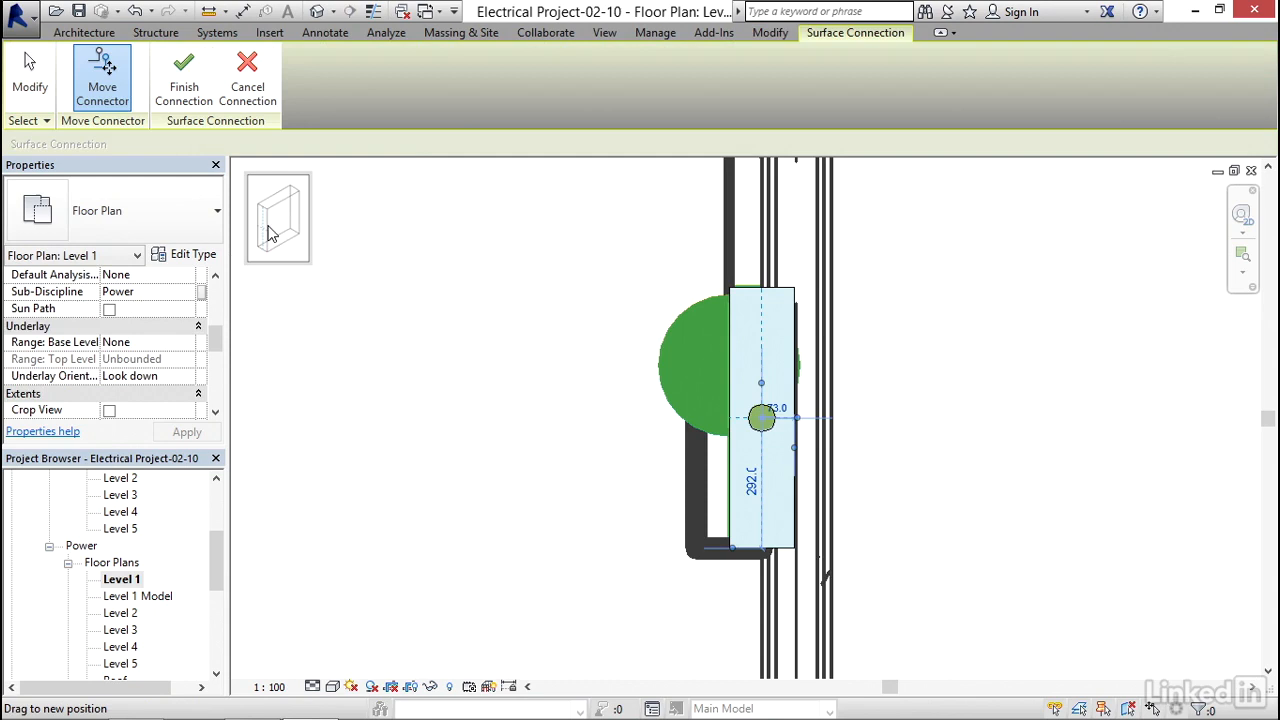
mouse_move(254, 154)
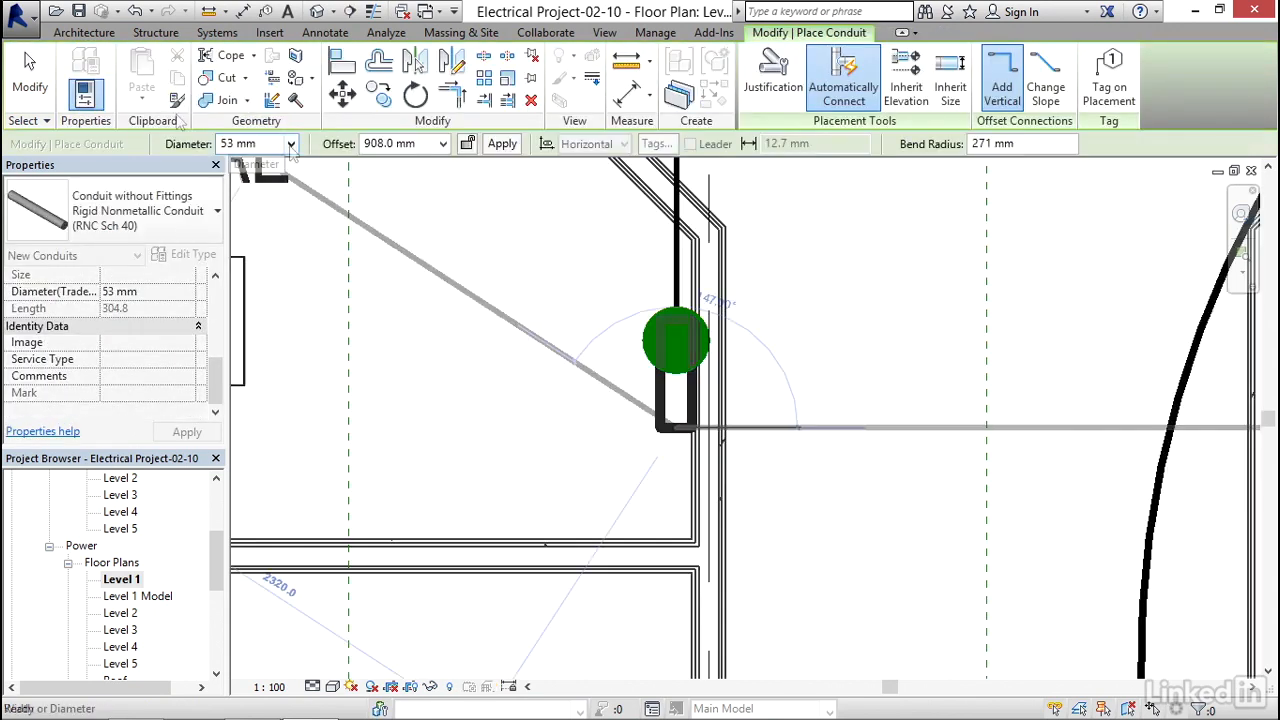
left_click(291, 143)
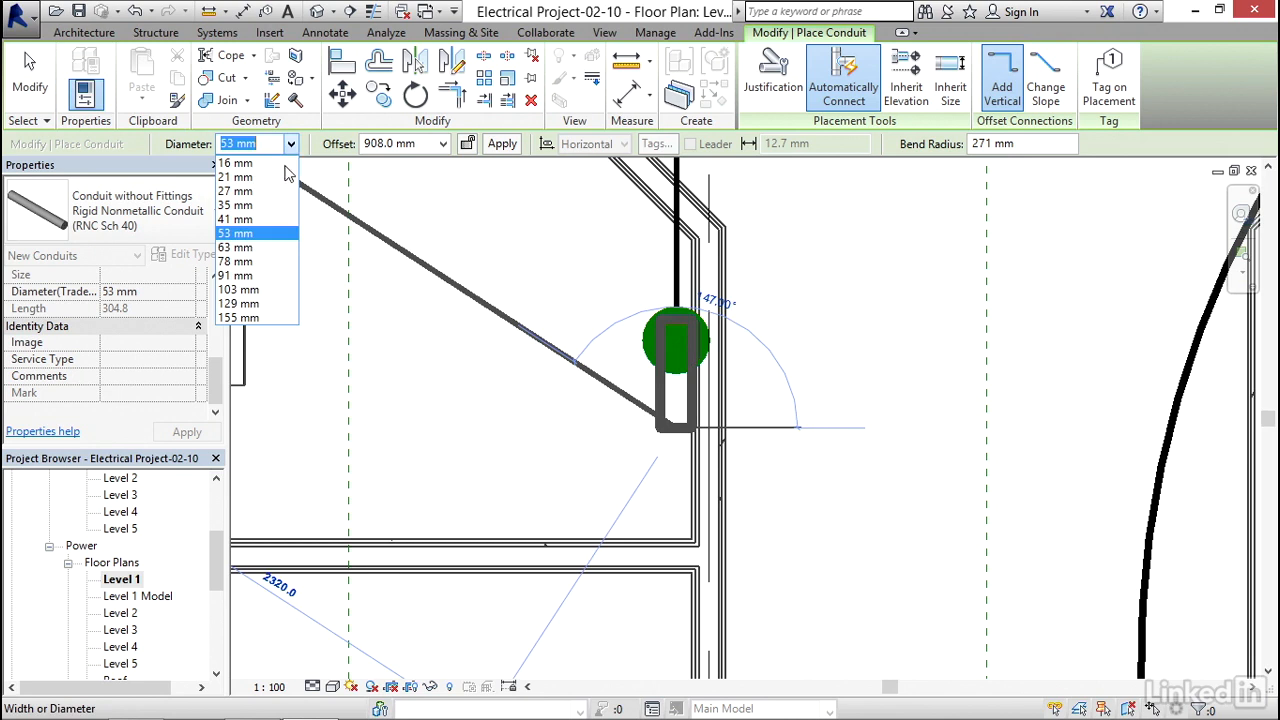
left_click(238, 289)
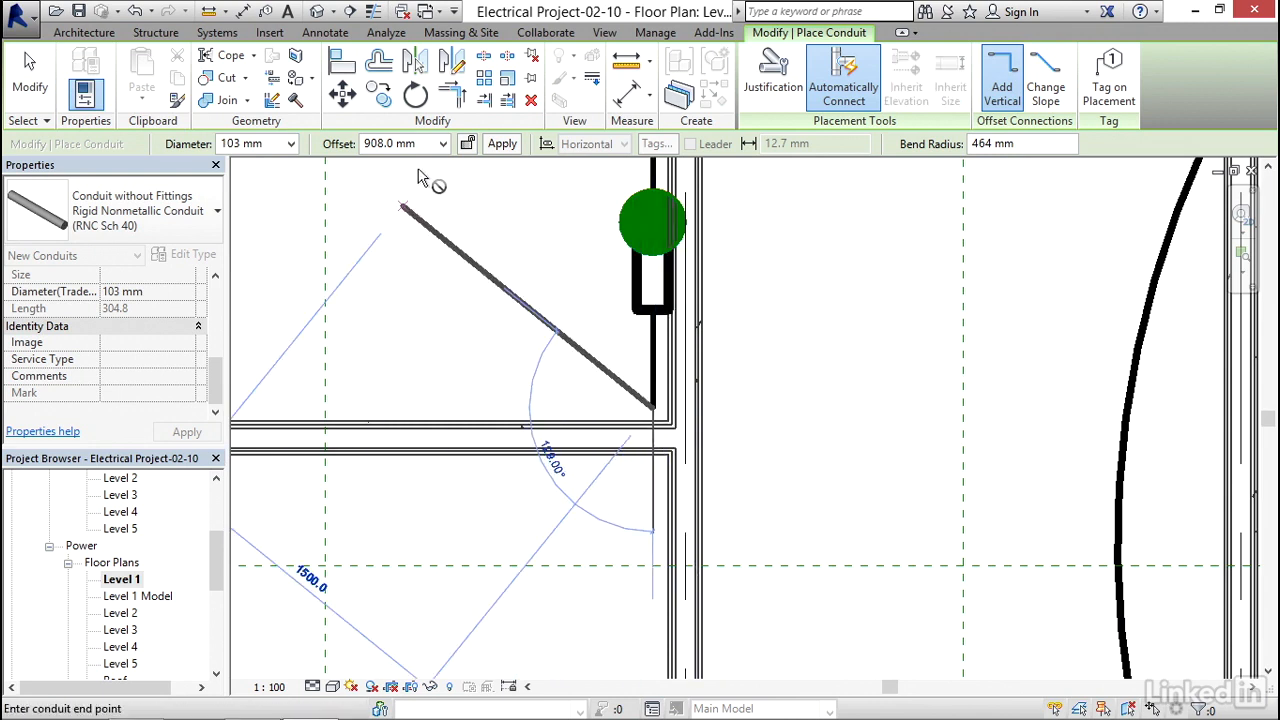
Route the 103 mm conduit while switching offsets between 3048, 908 and 2750 mm.
left_click(442, 143)
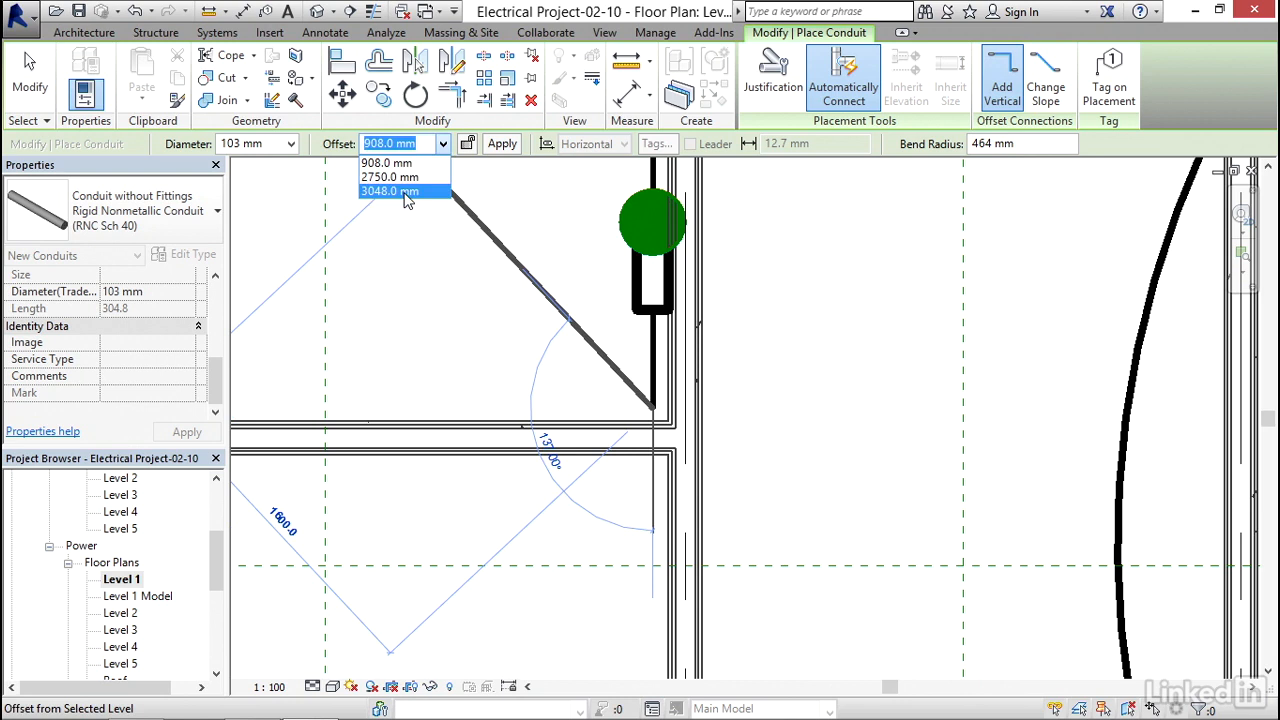
left_click(389, 191)
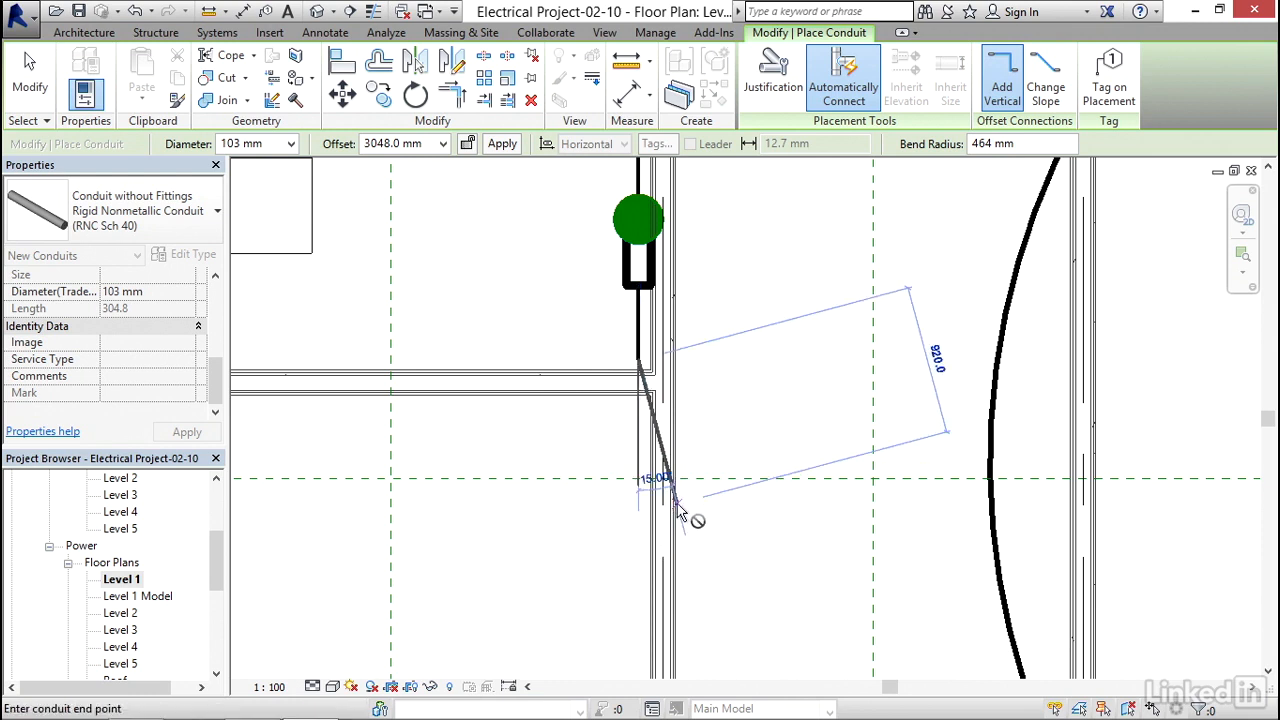
left_click(442, 143)
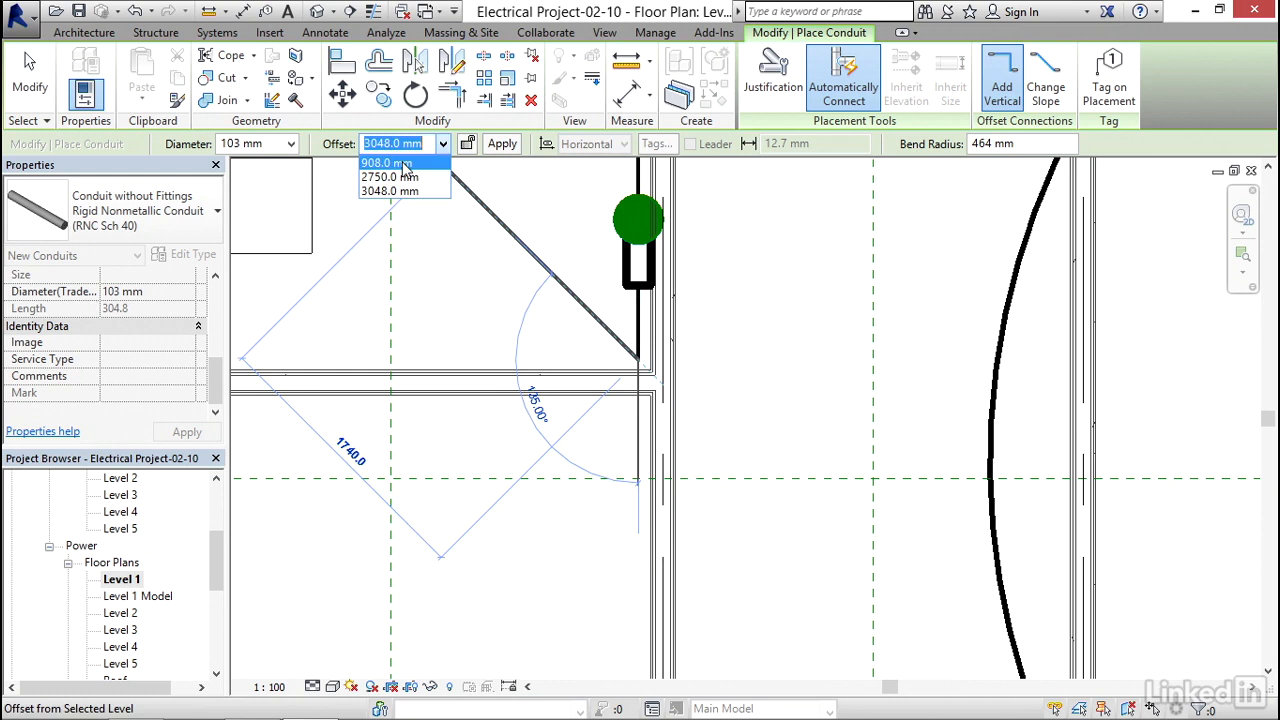
left_click(388, 162)
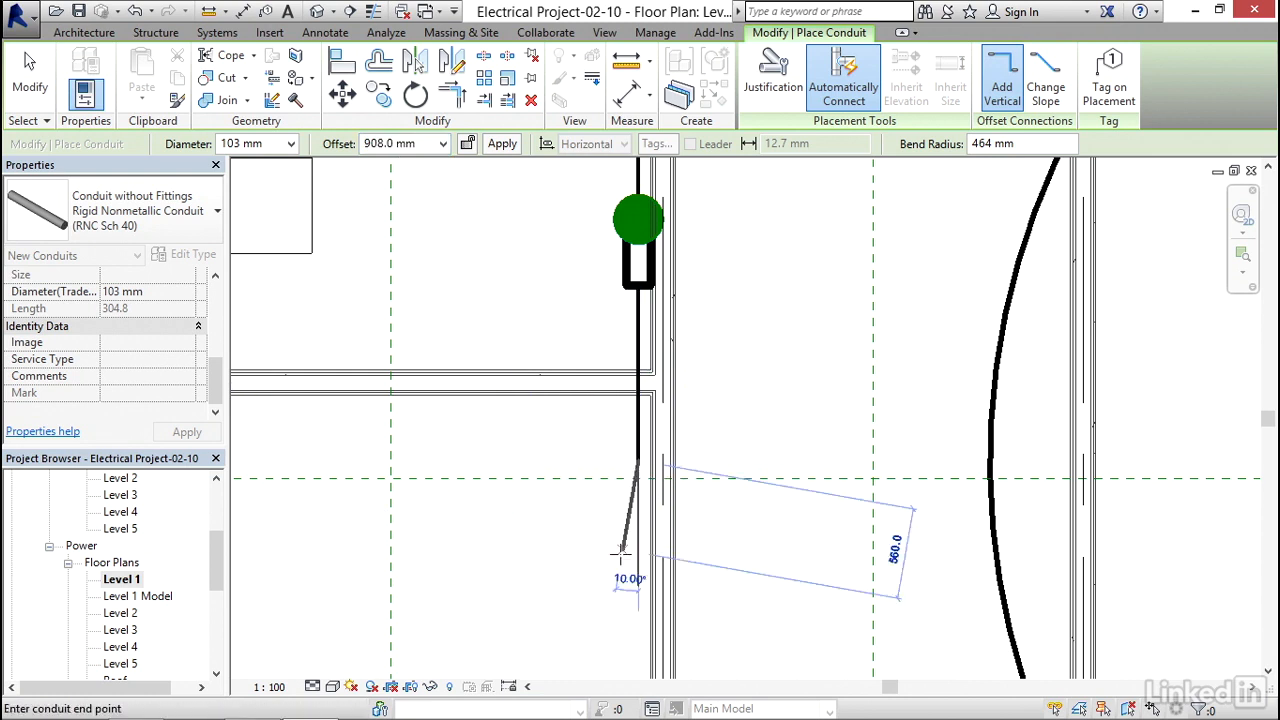
left_click(442, 143)
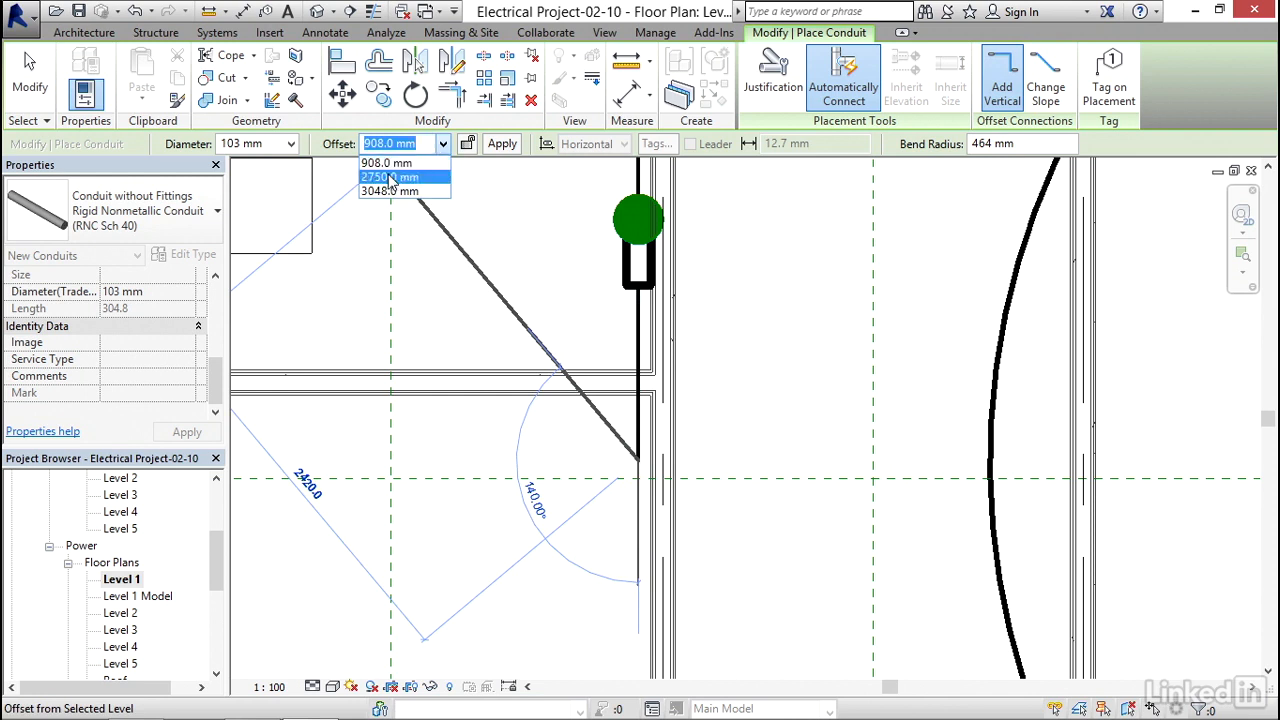
left_click(390, 191)
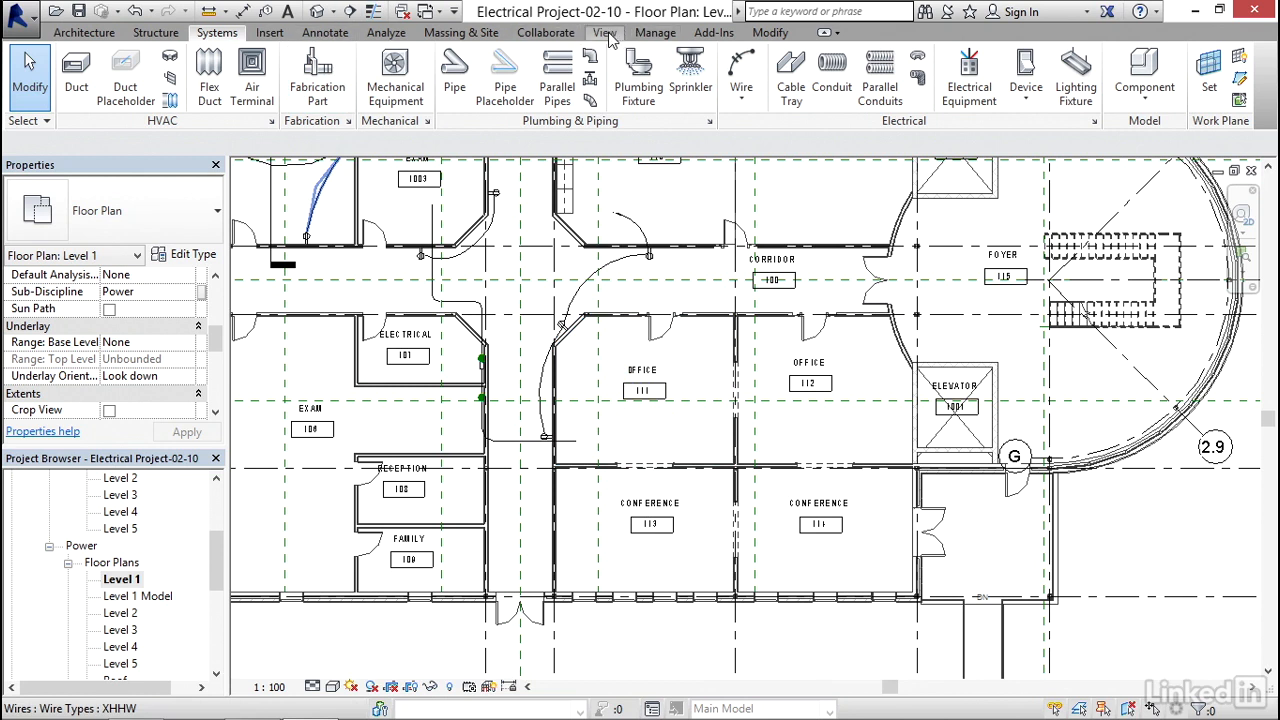
Draw a rectangular callout around Electrical room 107 and open Level 1 - Callout 1.
left_click(604, 32)
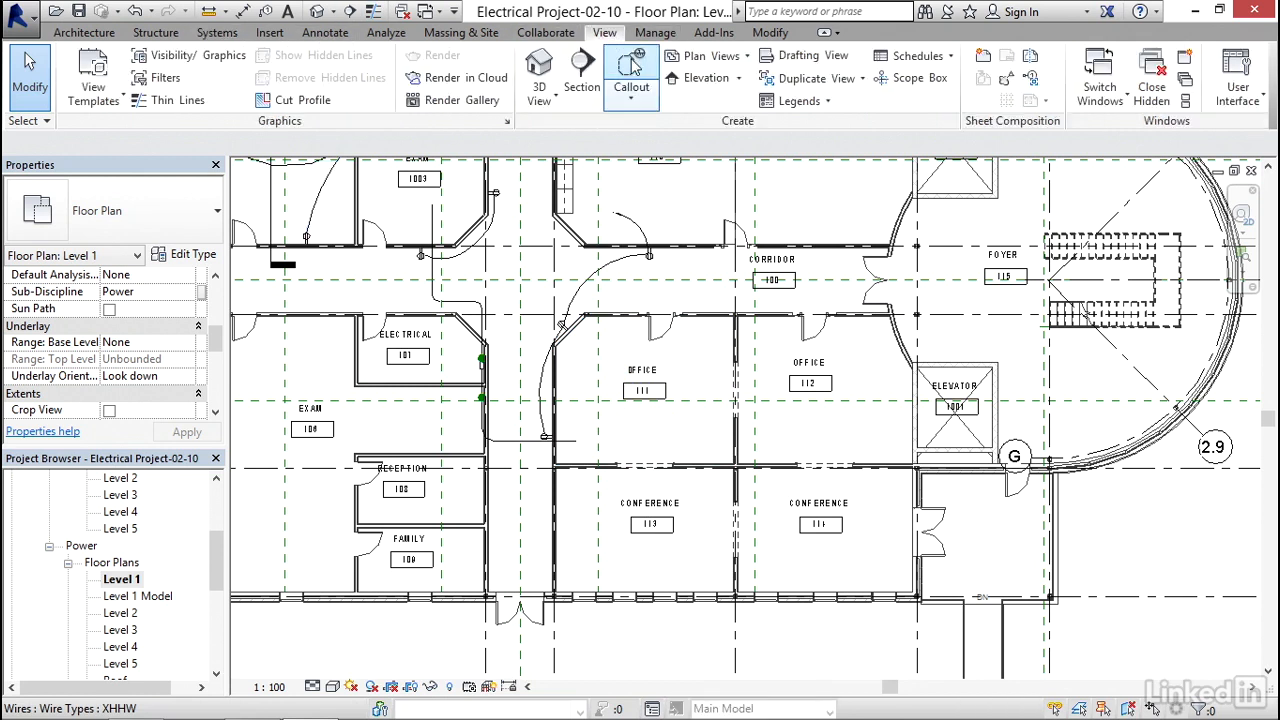
mouse_move(631, 65)
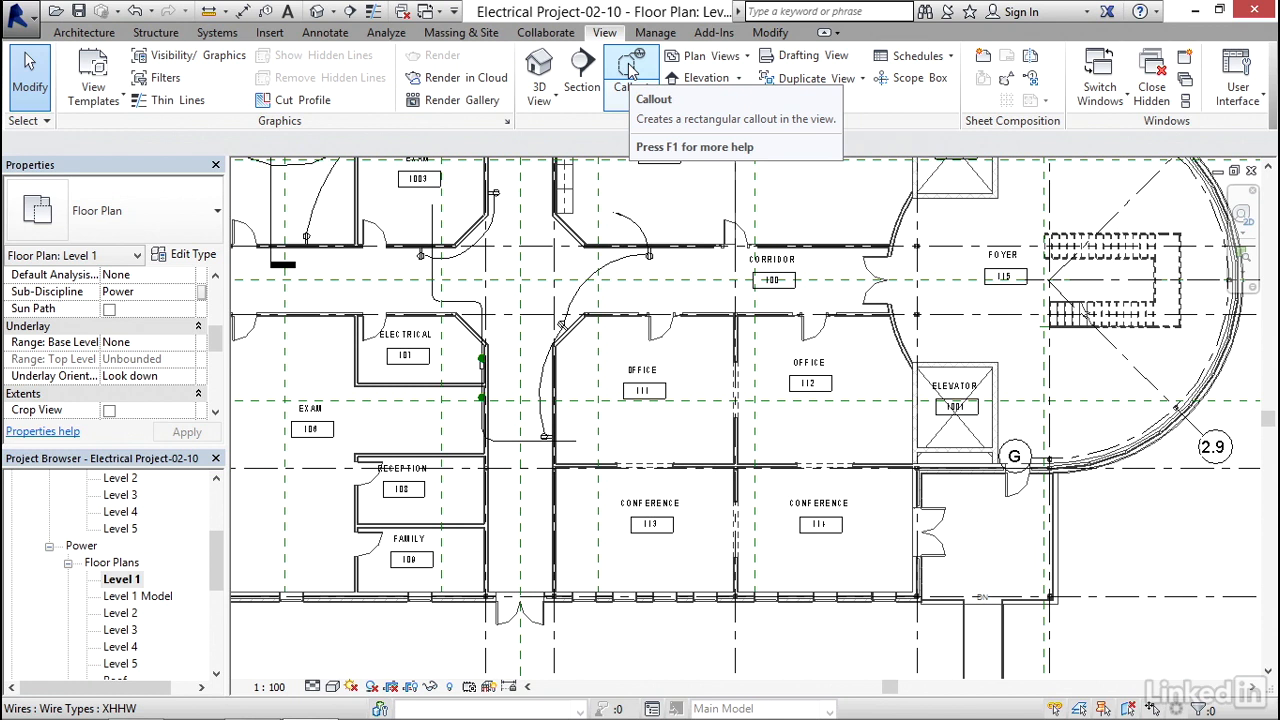
left_click(628, 70)
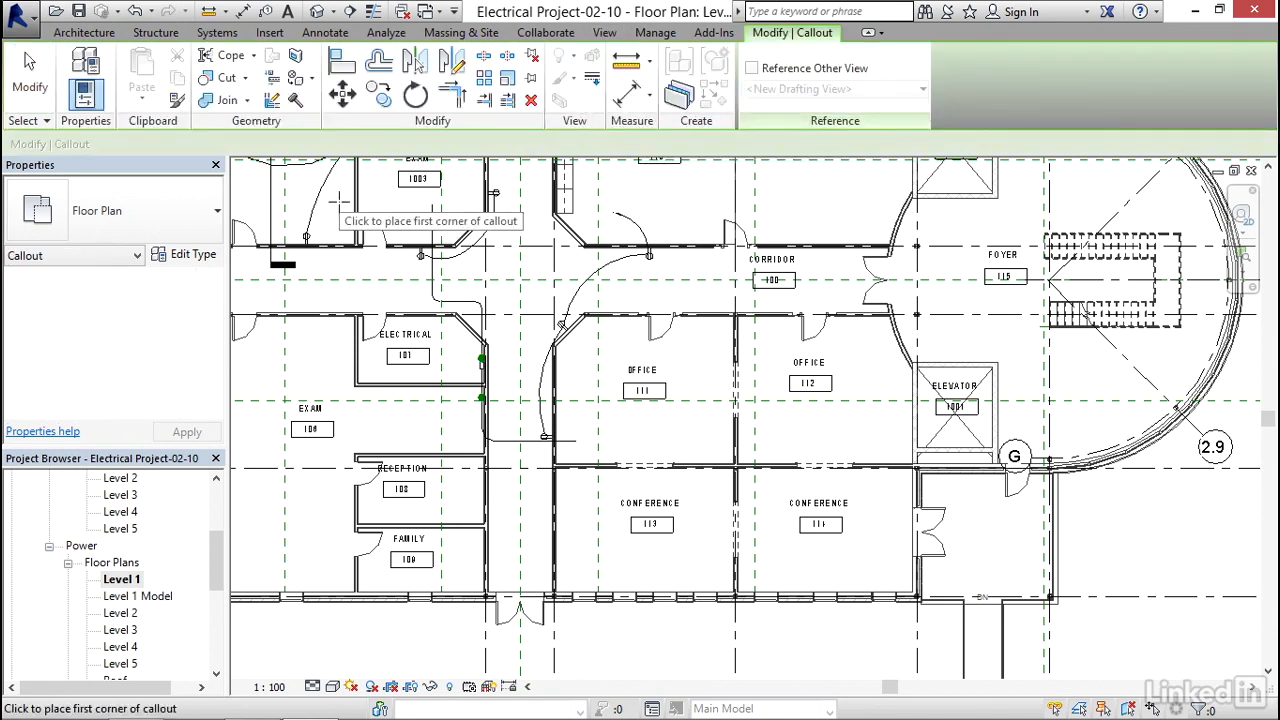
left_click(340, 198)
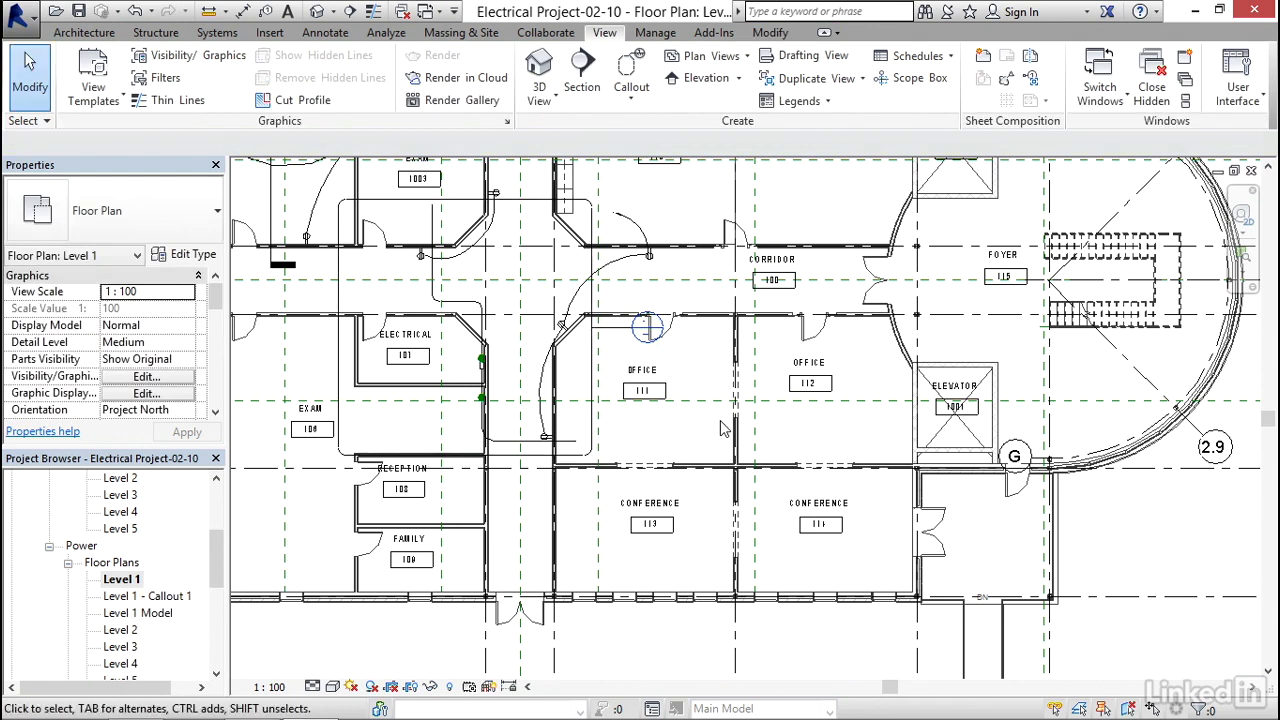
left_click(648, 326)
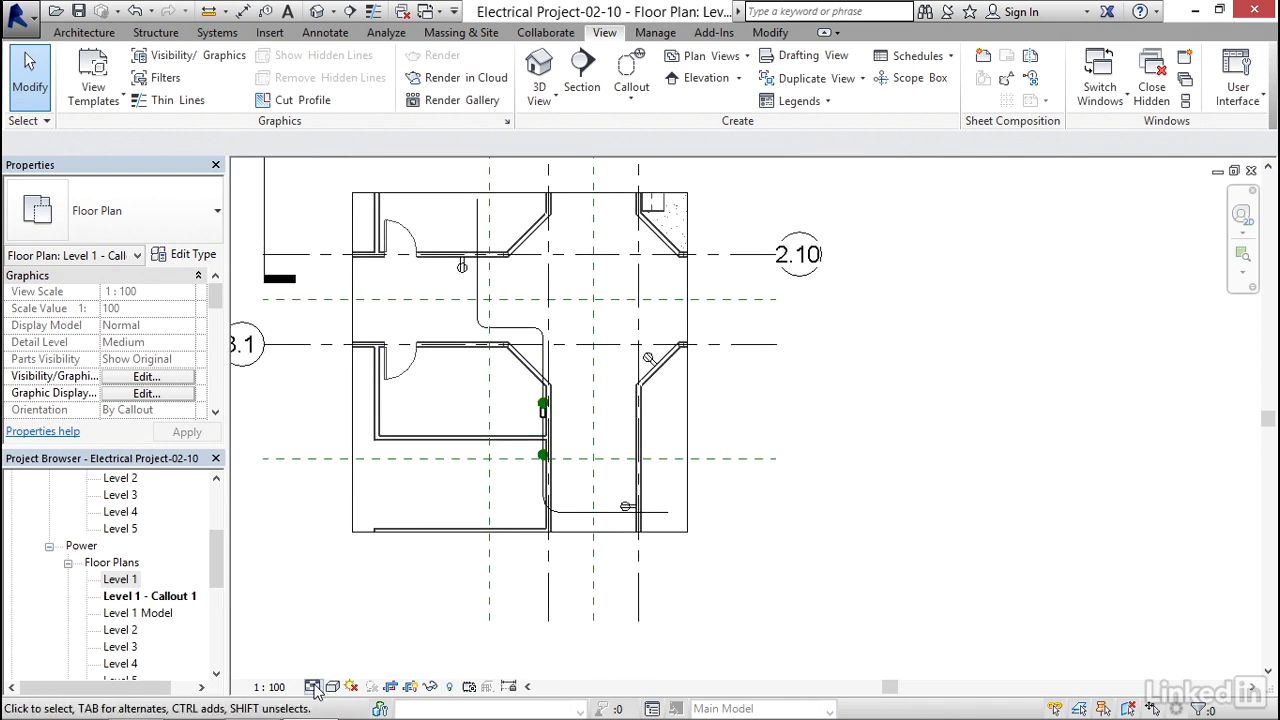
Set the callout plan's detail level to Fine.
left_click(314, 686)
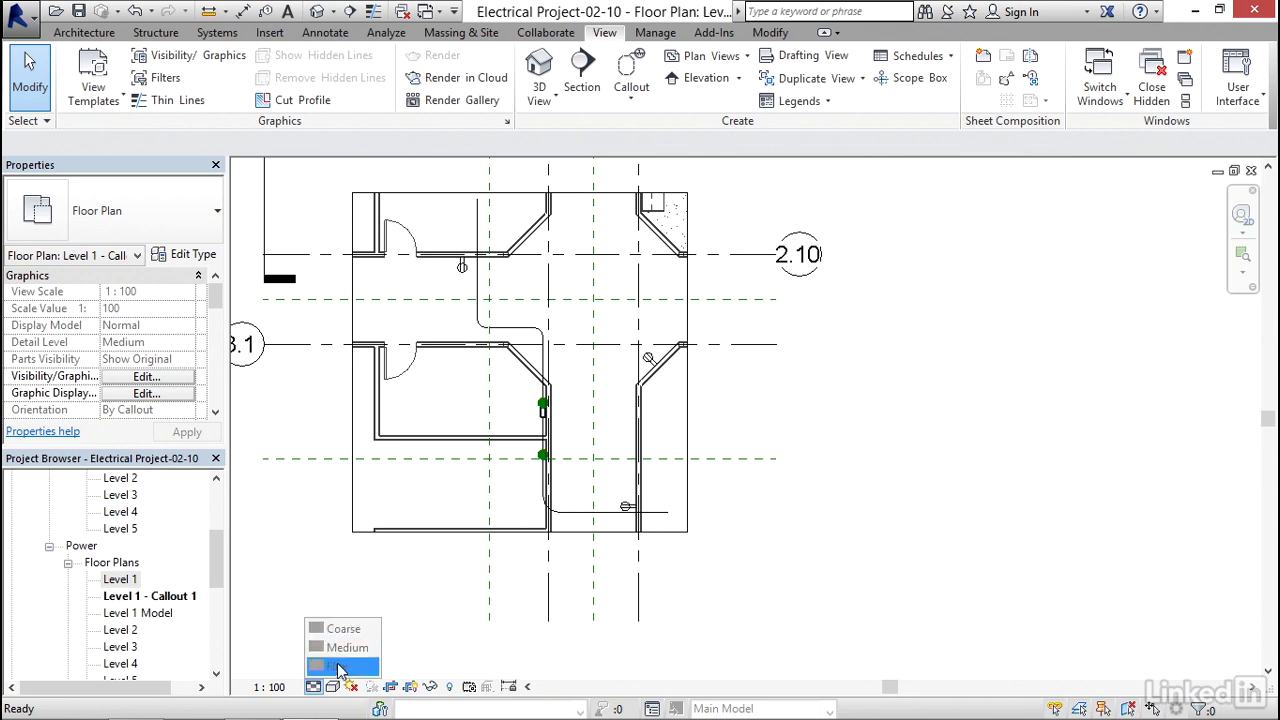
left_click(340, 667)
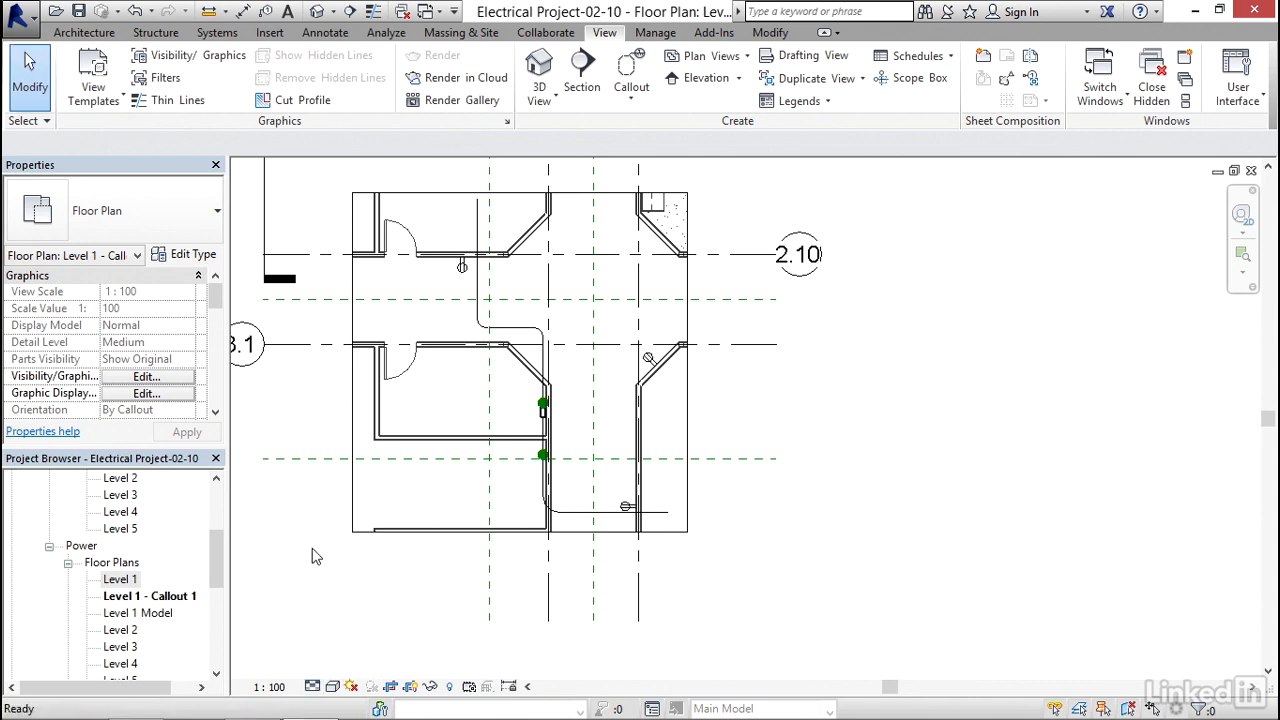
scroll("down", 3)
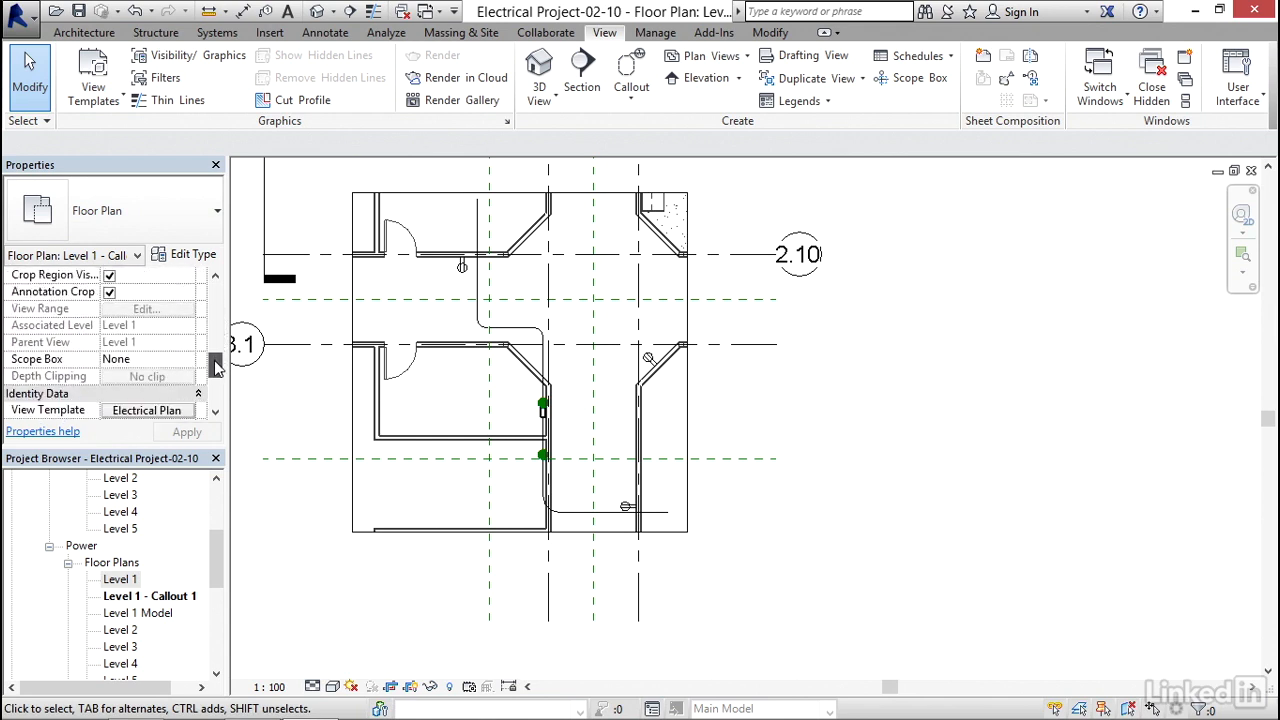
scroll("down", 3)
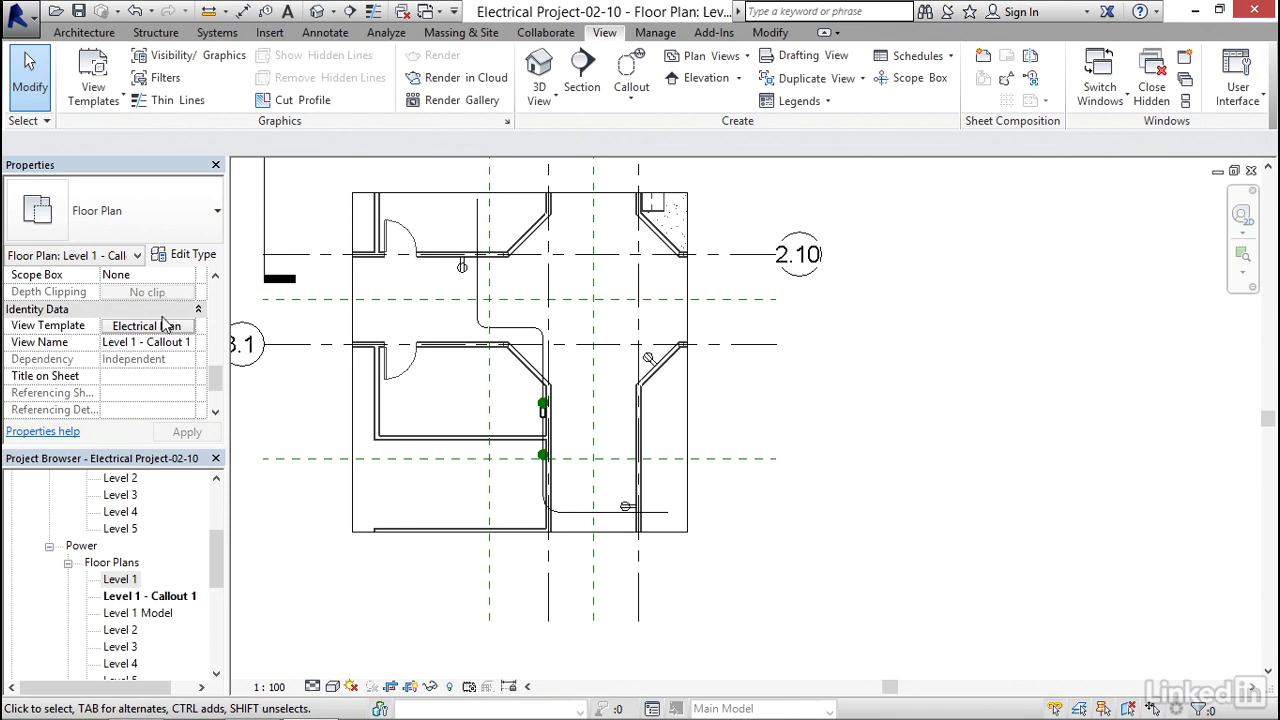
Set the callout's View Template to <None> and revisit the detail level control.
left_click(145, 325)
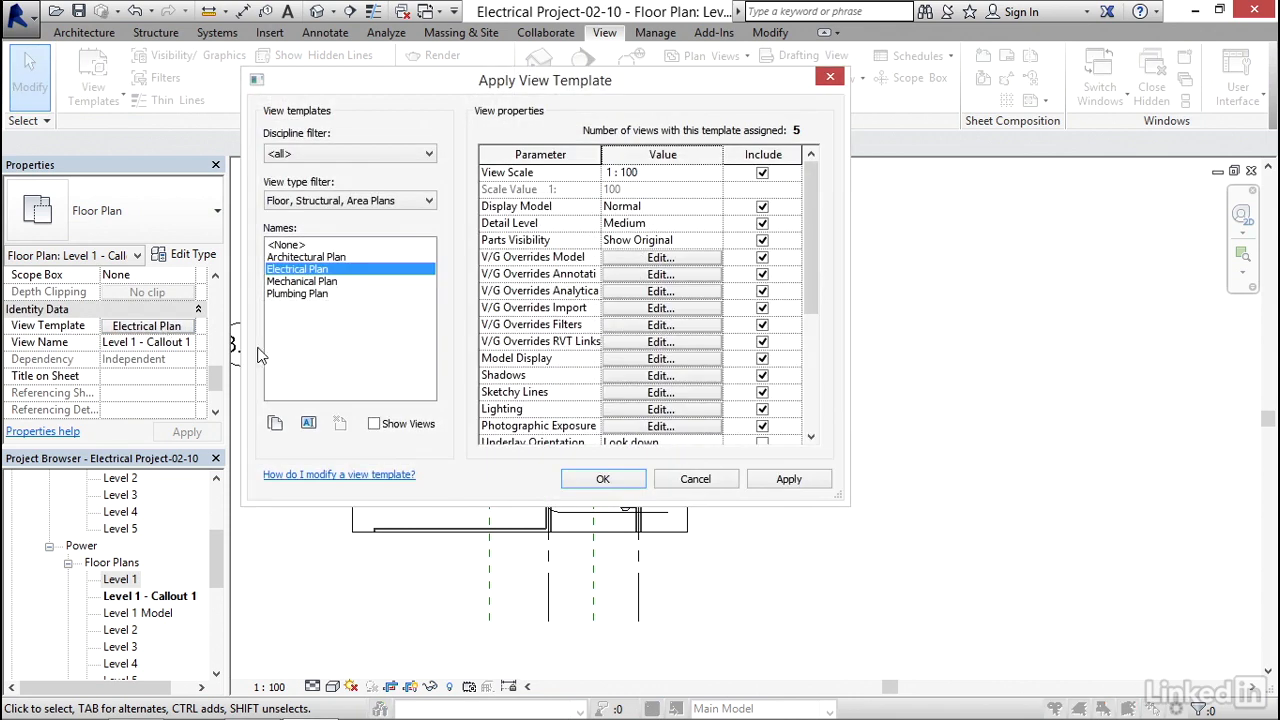
left_click(287, 245)
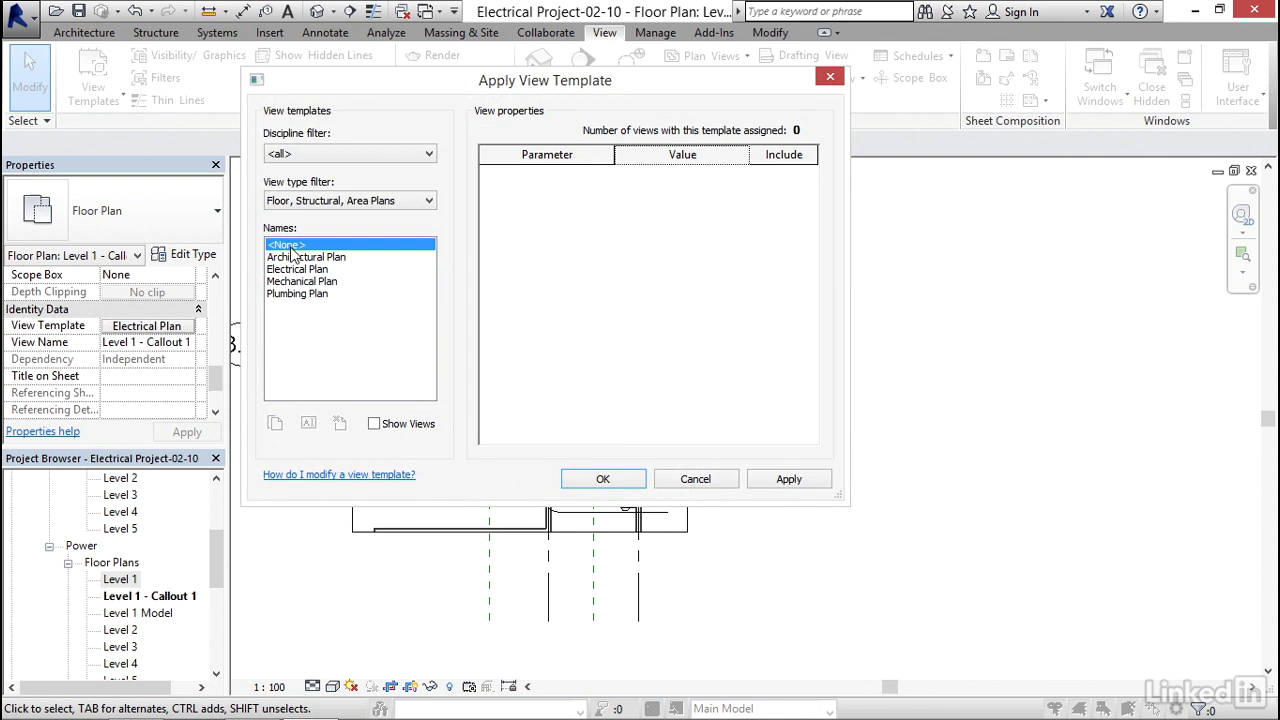
left_click(287, 244)
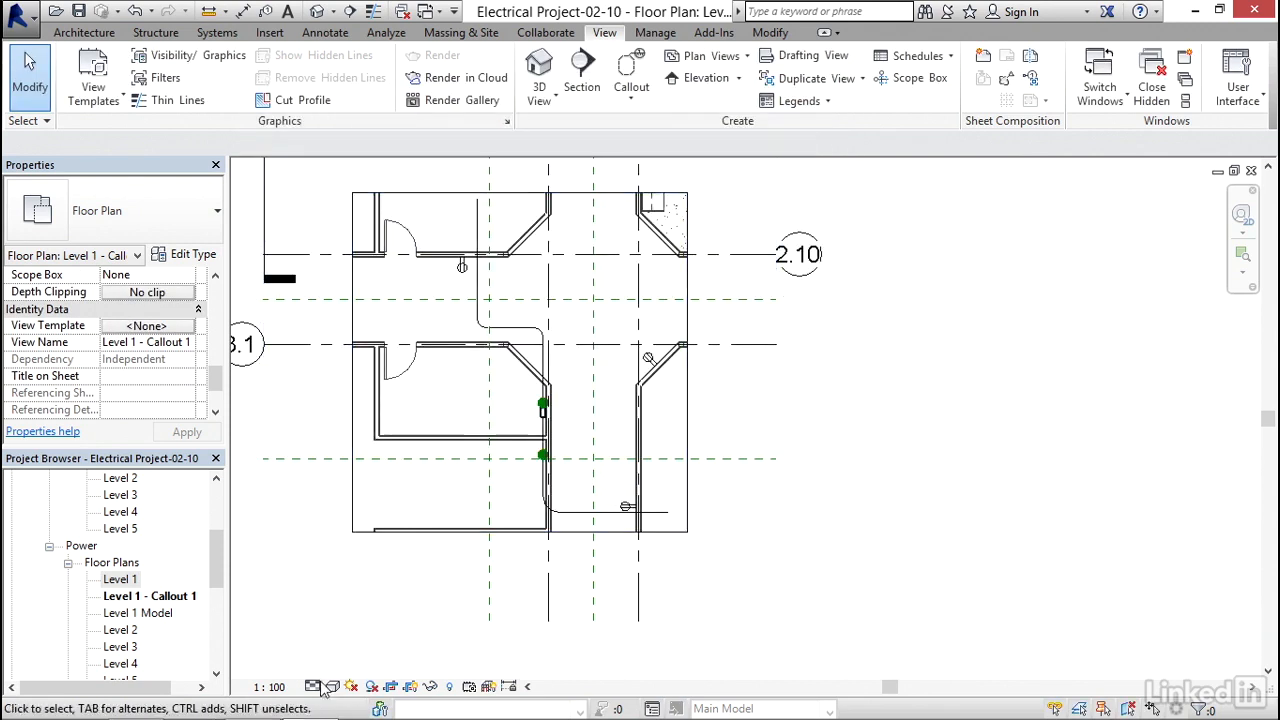
left_click(313, 686)
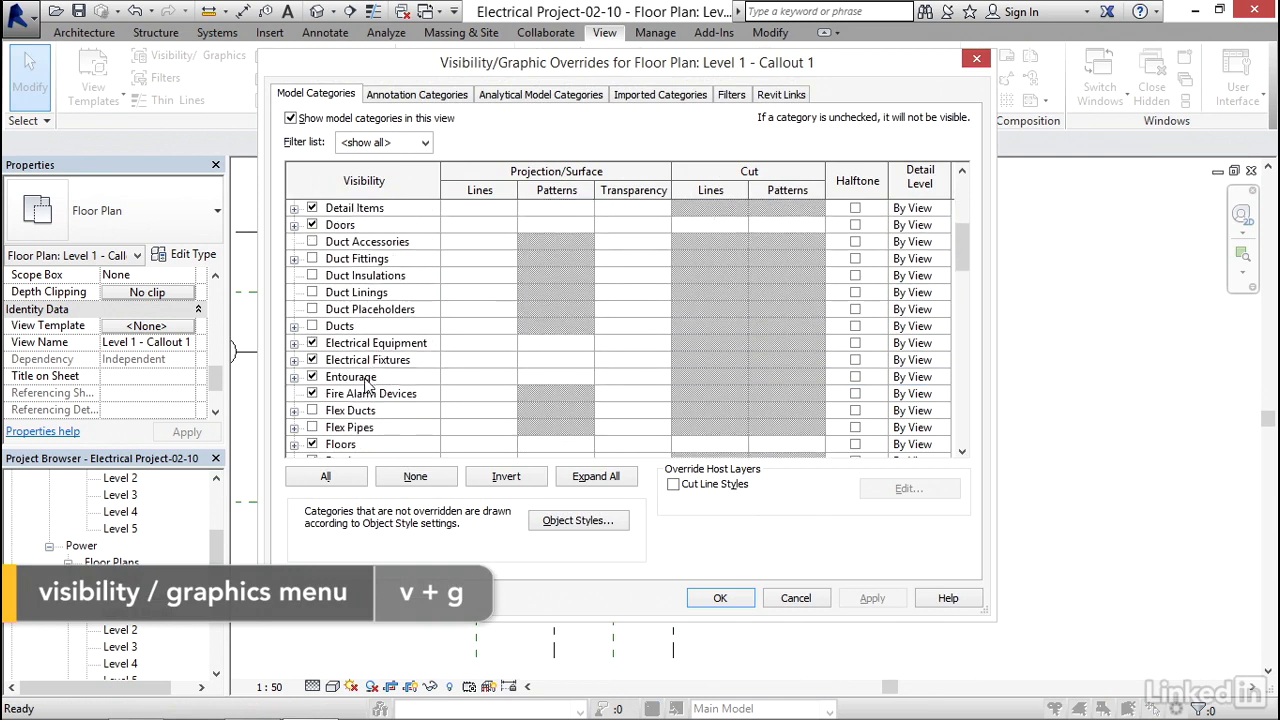
Turn on the Floors model category and apply the visibility changes.
left_click(341, 393)
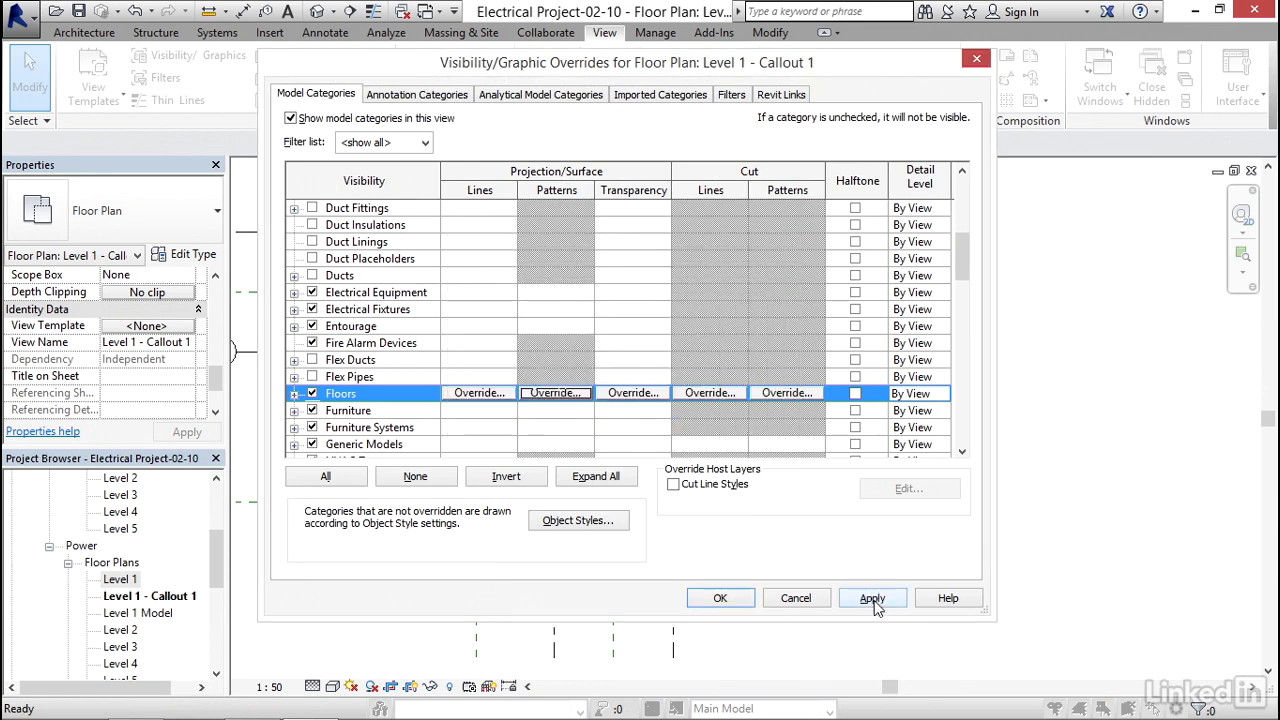
left_click(719, 597)
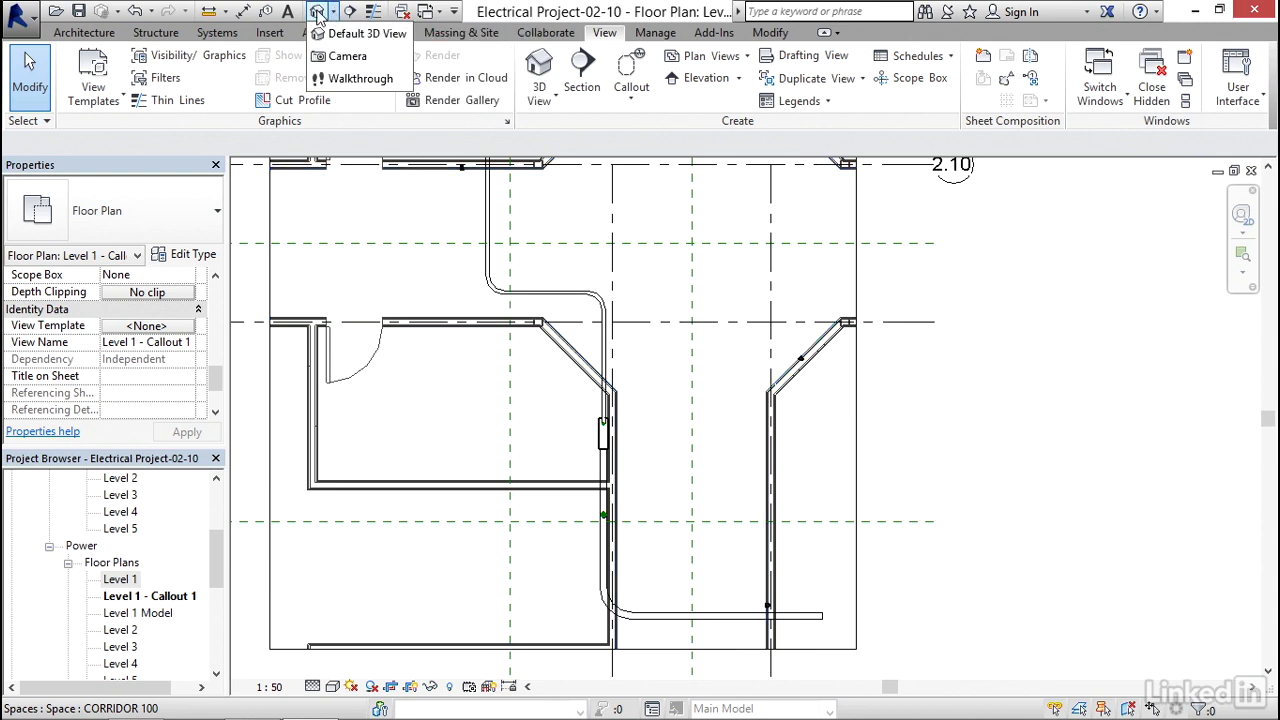
mouse_move(348, 56)
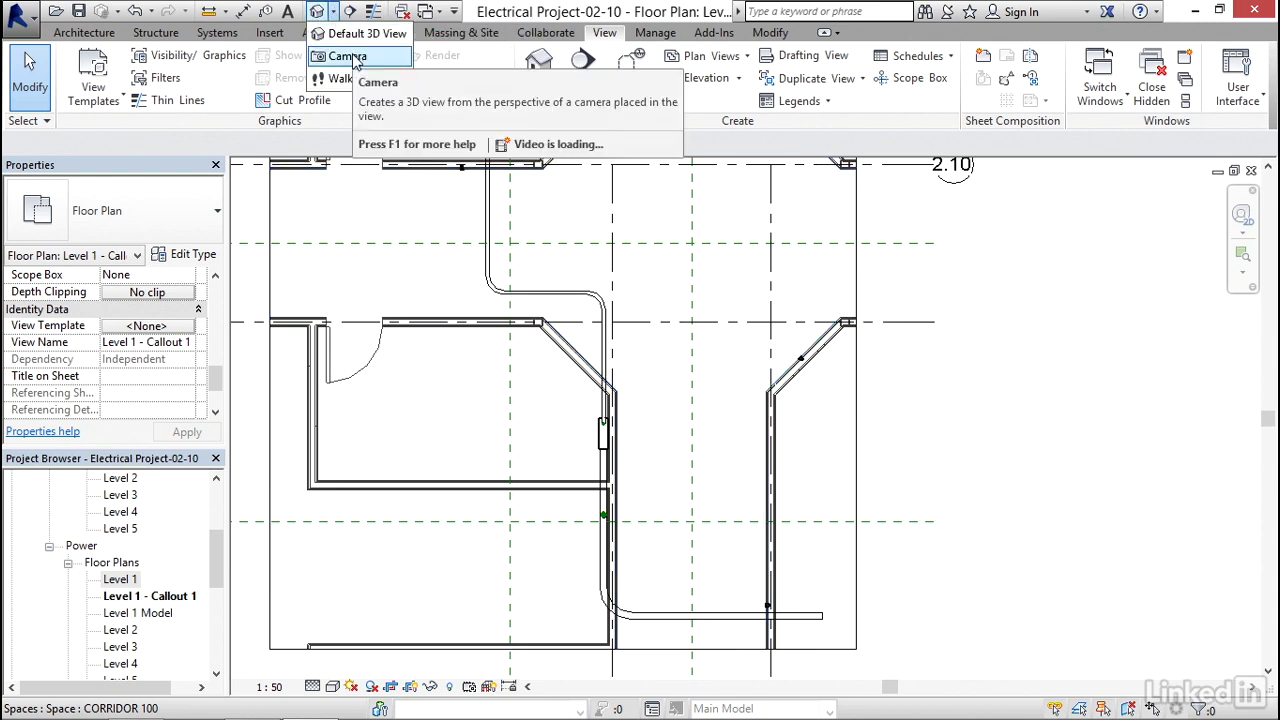
Place a perspective camera with its eye inside room 107.
left_click(350, 56)
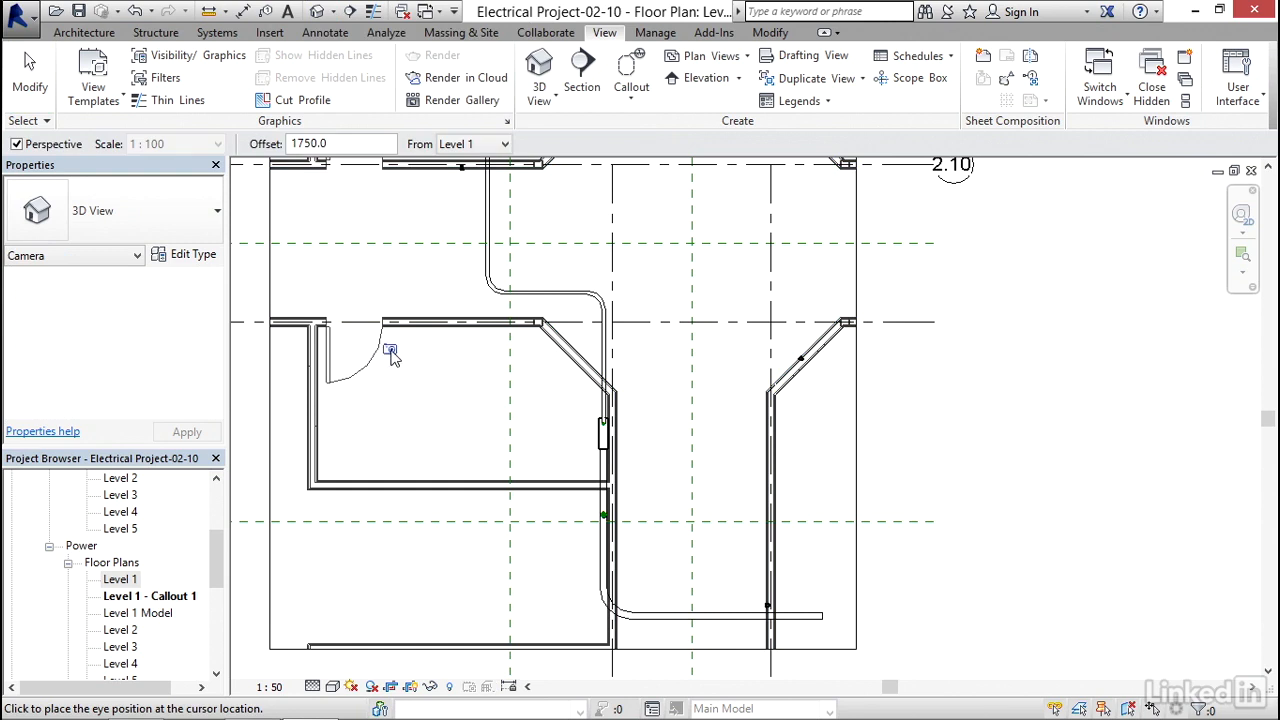
left_click(390, 349)
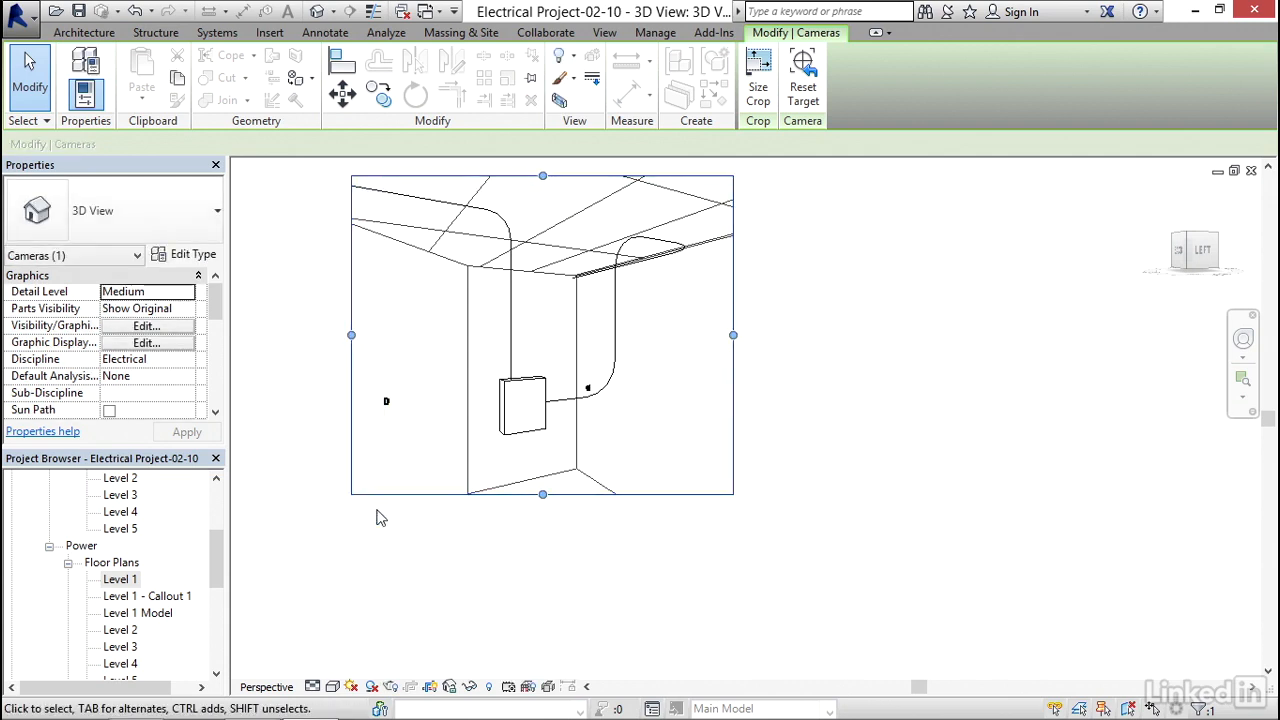
Set the camera view to Fine detail level and Realistic visual style.
left_click(313, 686)
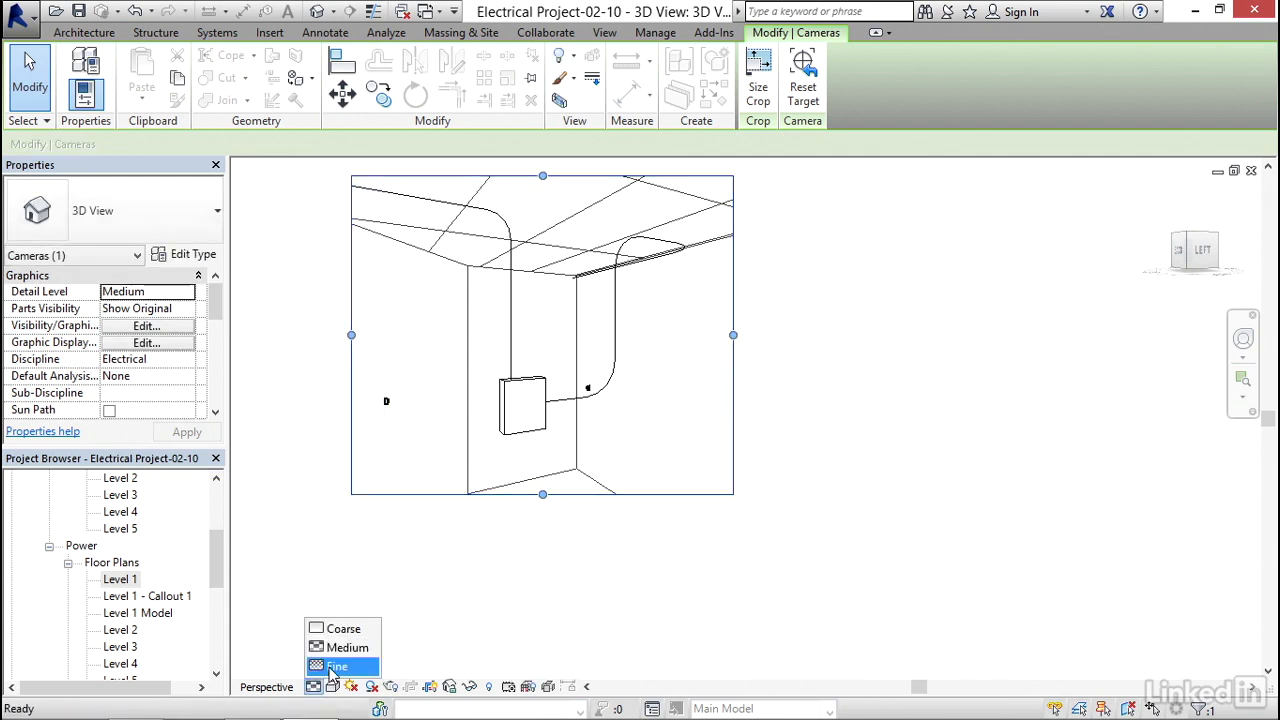
left_click(338, 666)
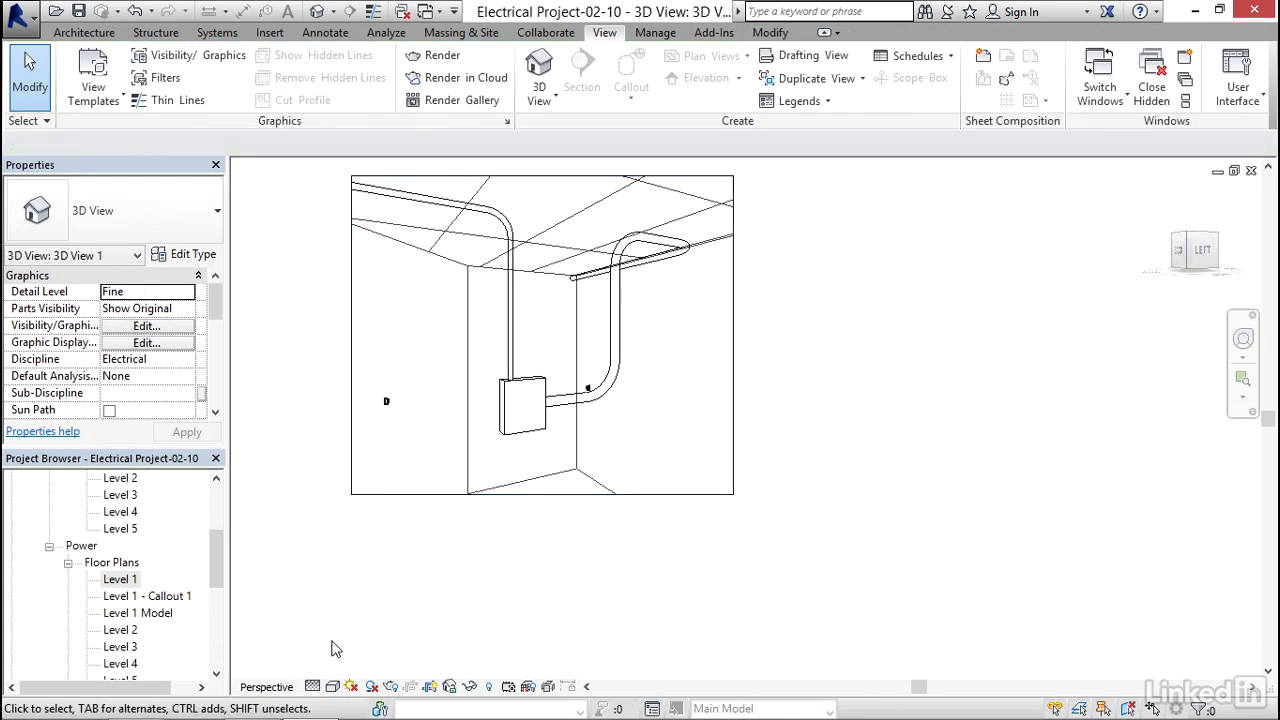
left_click(333, 687)
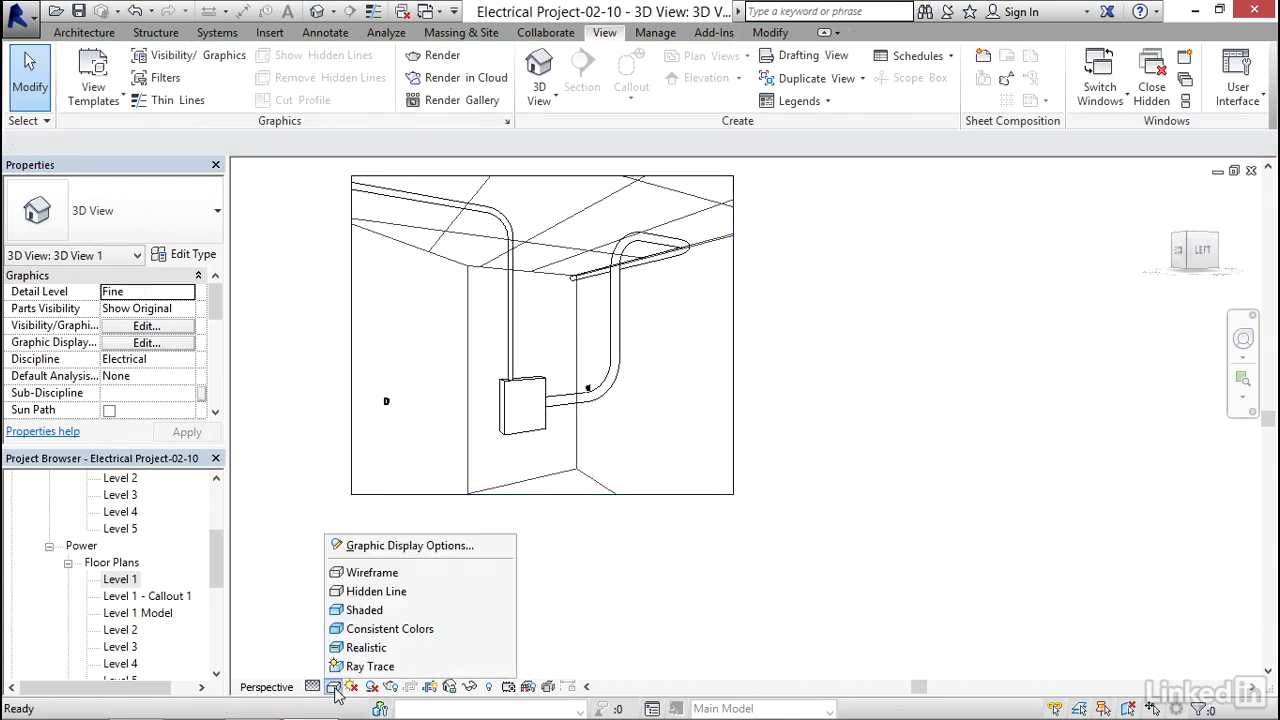
left_click(365, 610)
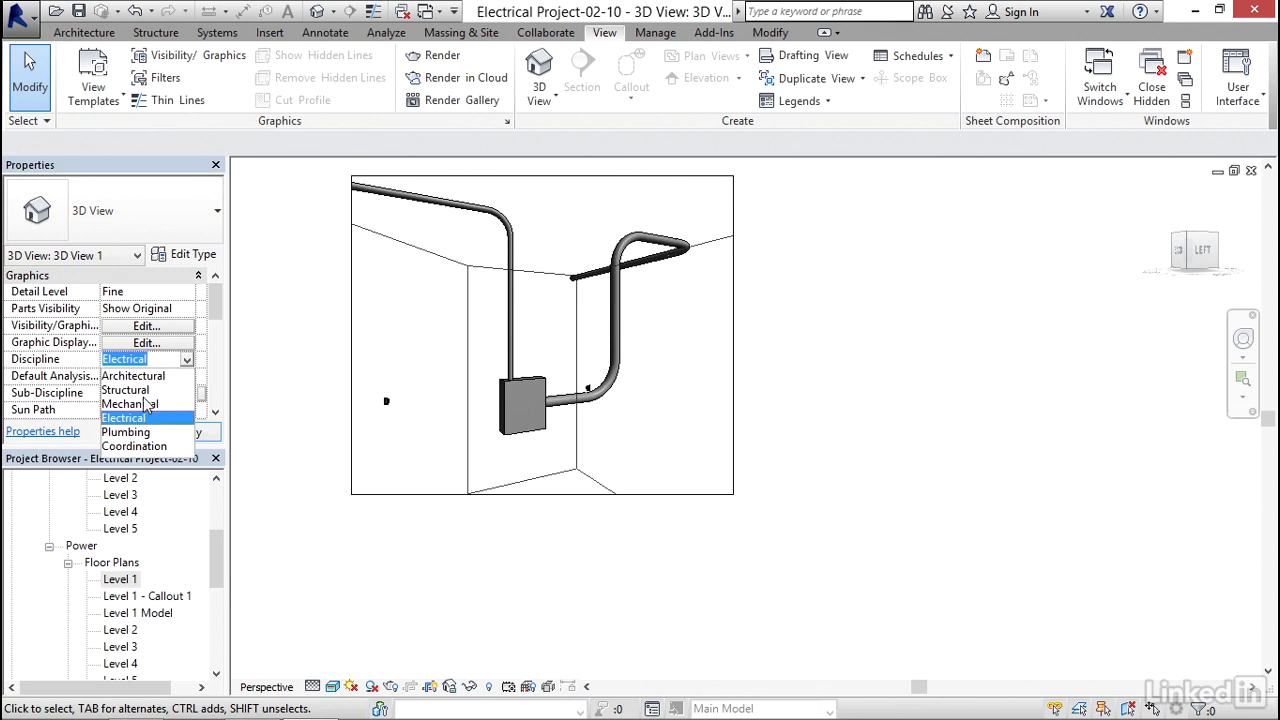
Apply the Coordination discipline and select the vertical conduit rising to the ceiling.
left_click(135, 446)
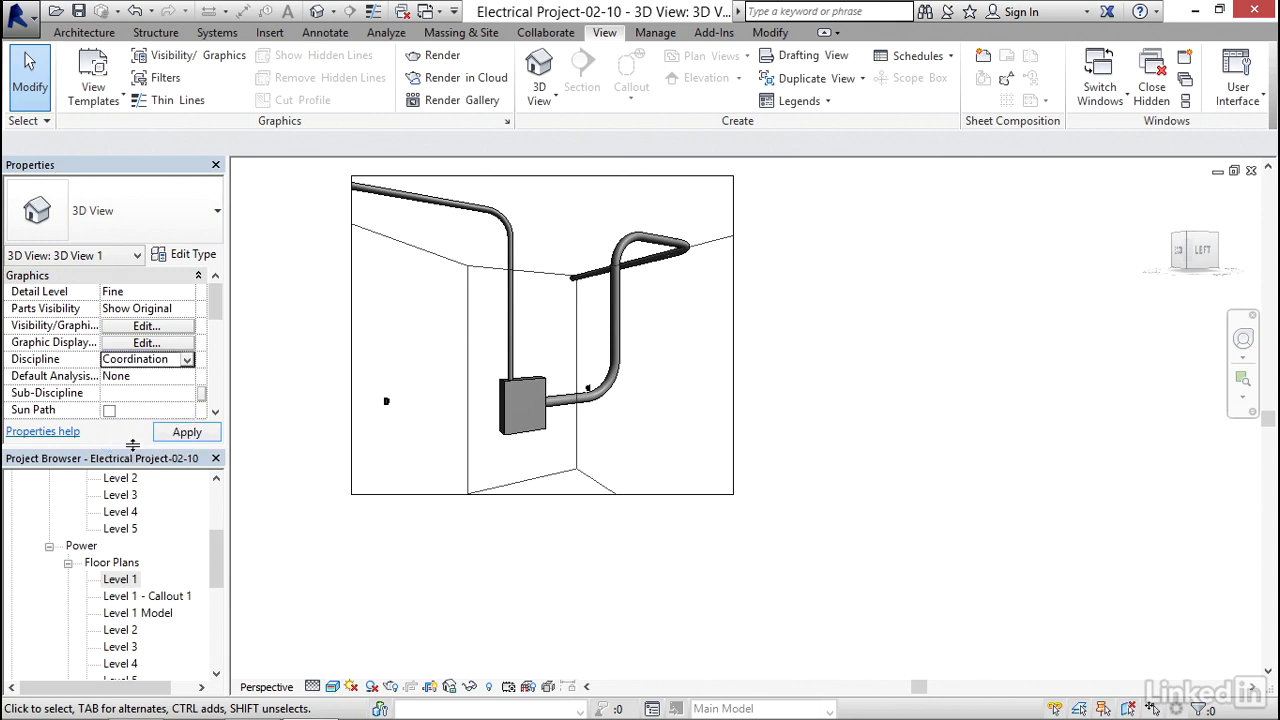
left_click(186, 393)
type("Power")
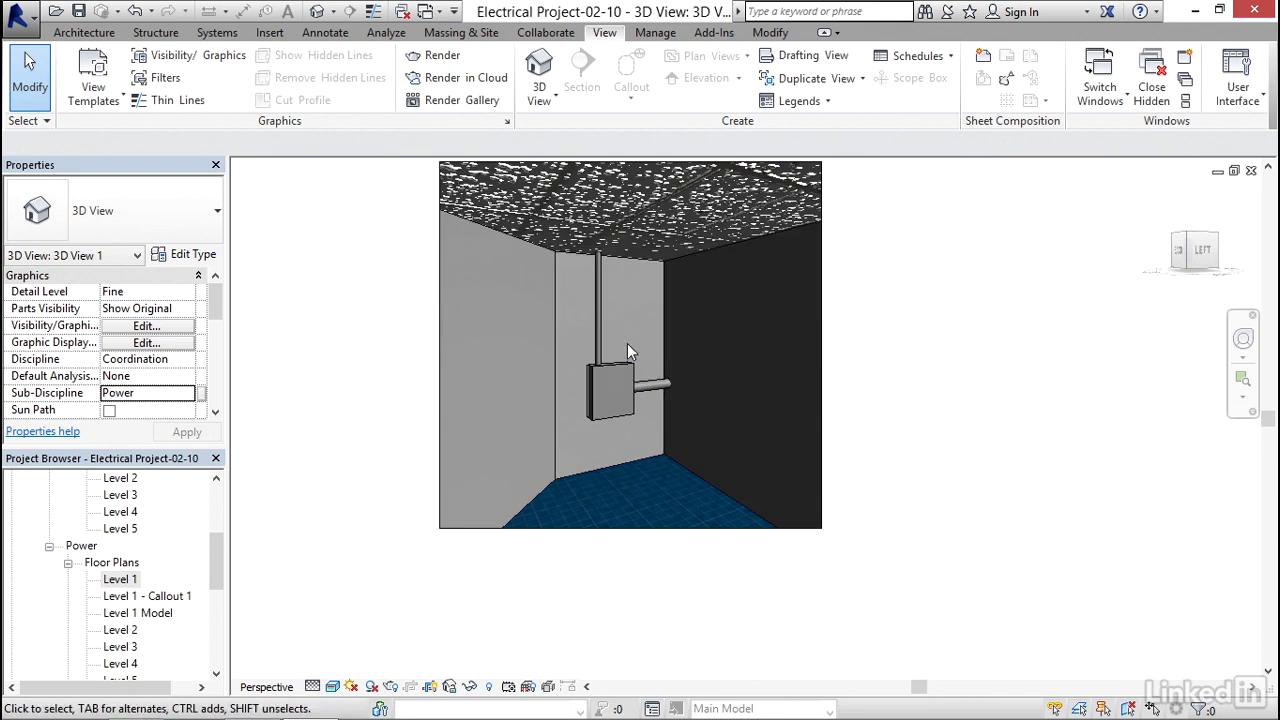
left_click(599, 300)
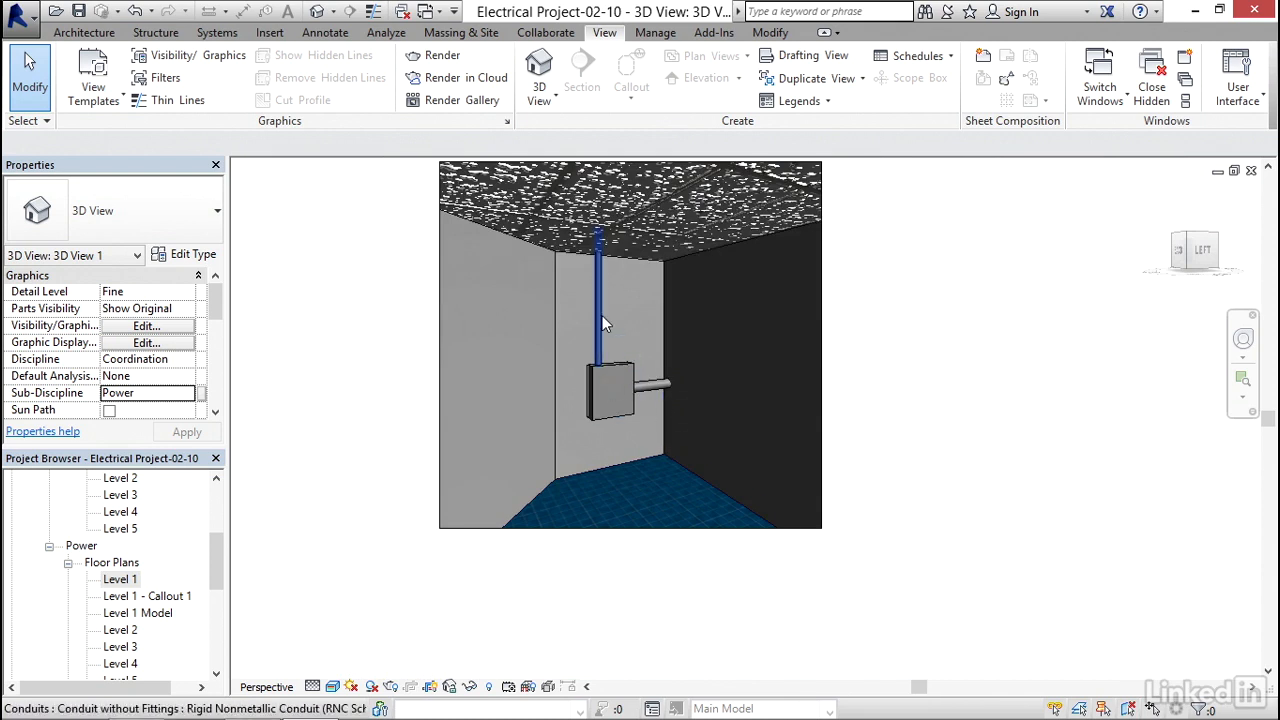